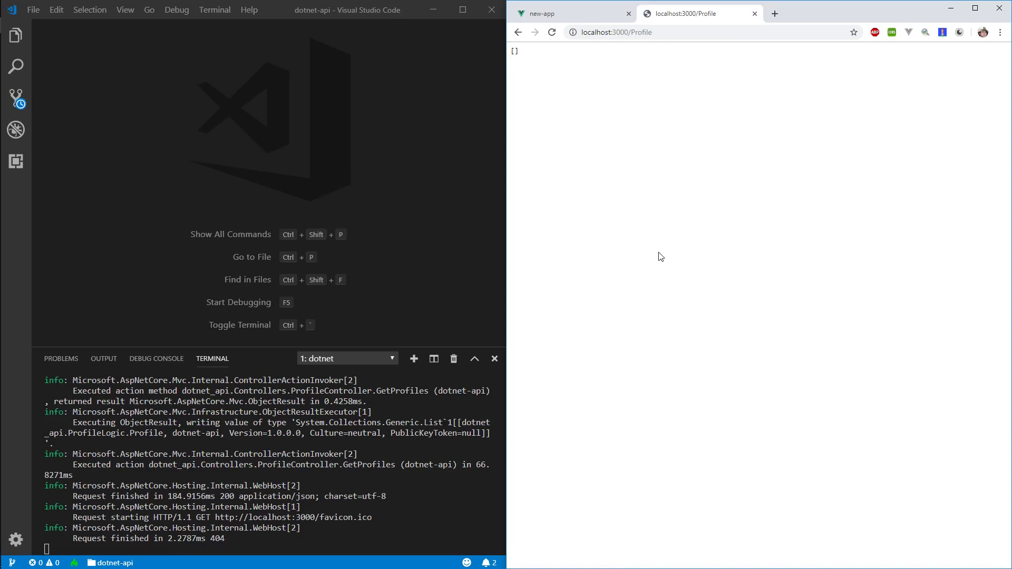
{"action": "mouse_move", "coordinate": [595, 55]}
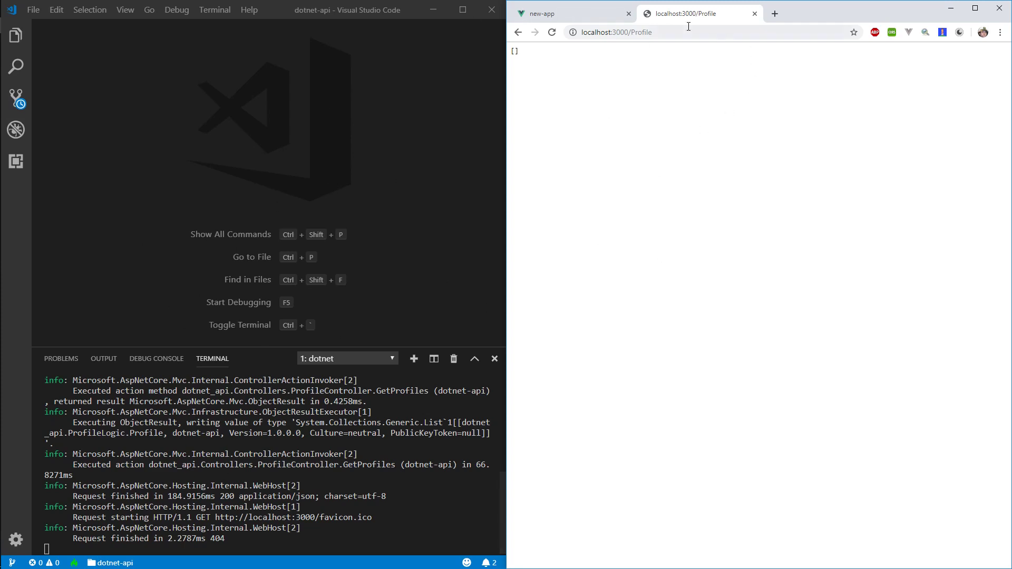
{"action": "mouse_move", "coordinate": [618, 66]}
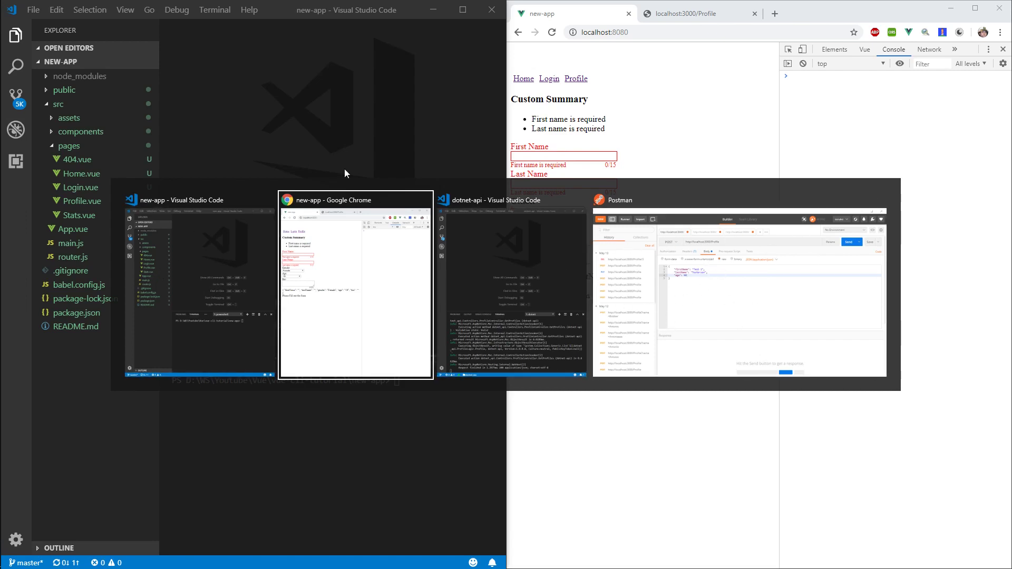
{"action": "mouse_move", "coordinate": [815, 203]}
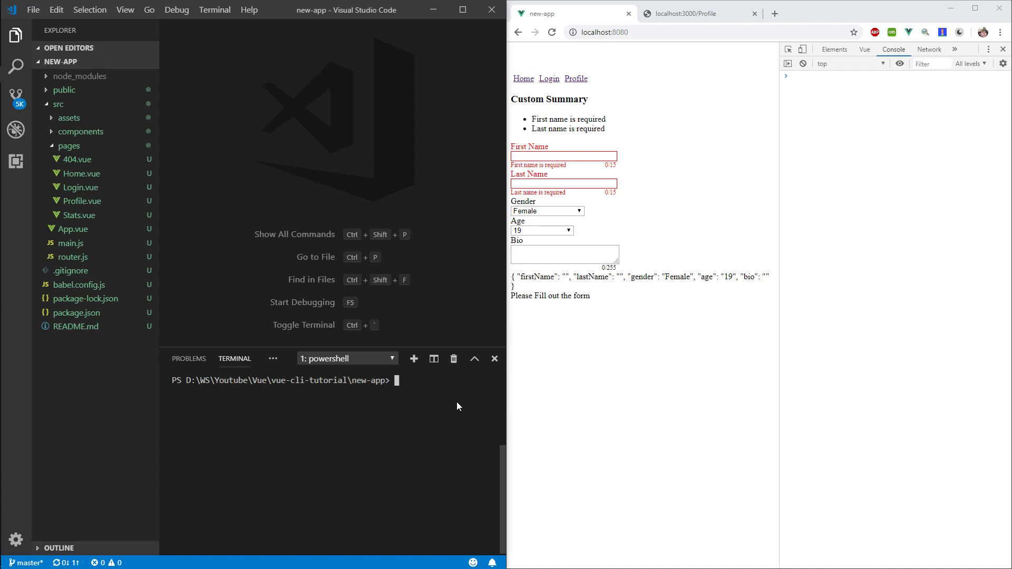
Run npm install axios in the terminal and confirm axios appears in package.json dependencies.
{"action": "type", "text": "npm install"}
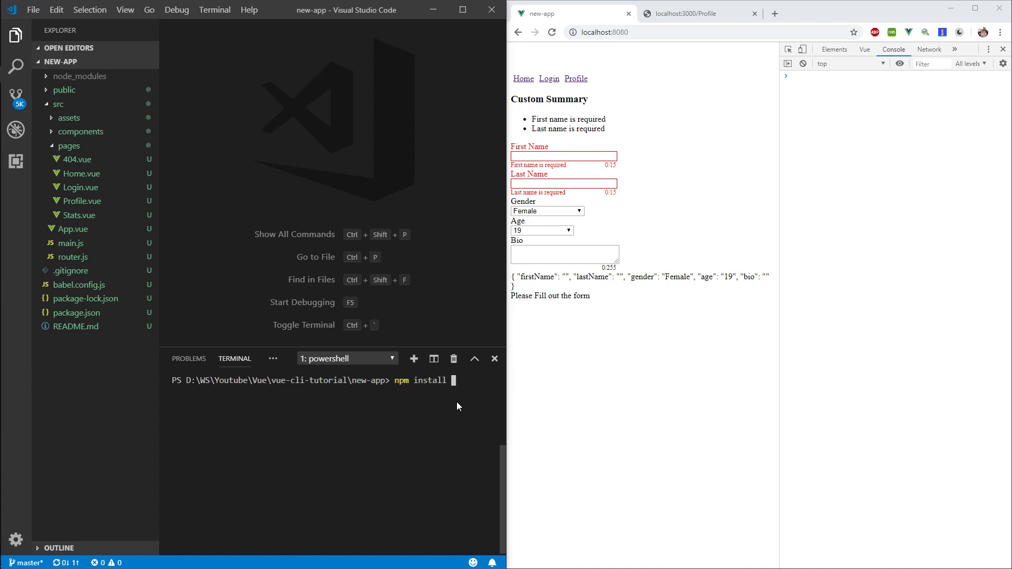
{"action": "type", "text": "axios"}
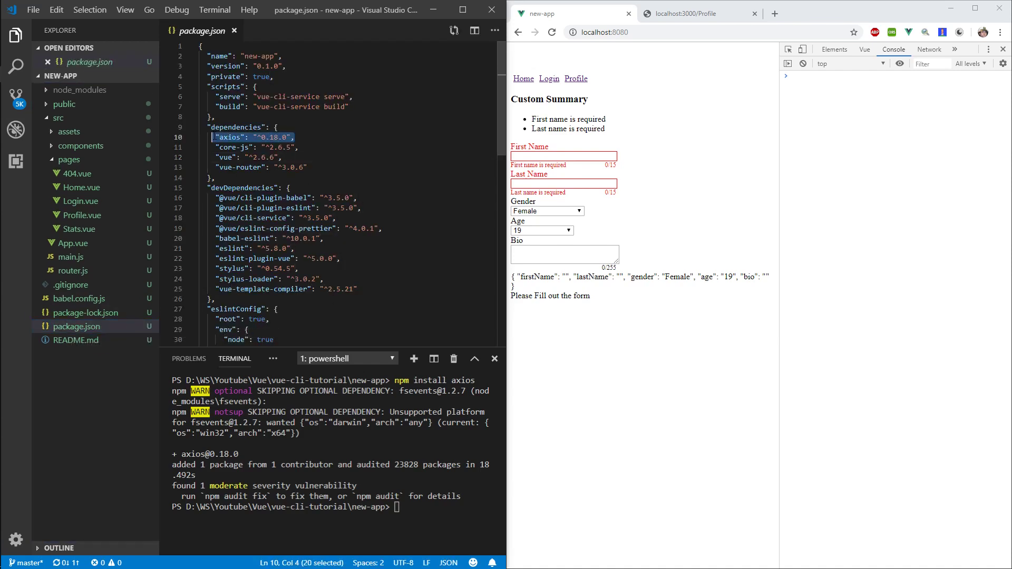
{"action": "left_click", "coordinate": [234, 31]}
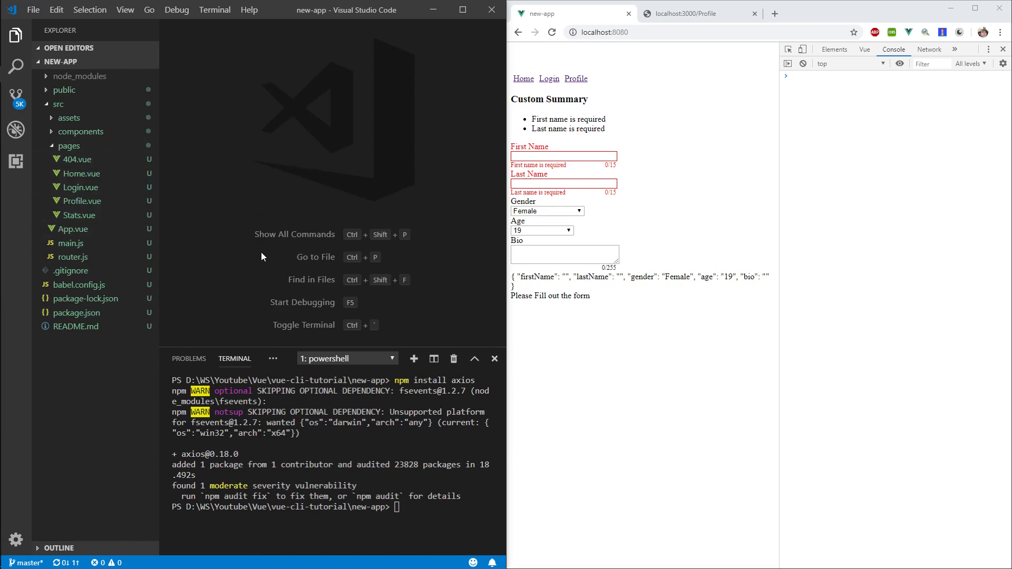
In Profile.vue add an empty div to the template and a profiles: [] entry to the component data.
{"action": "left_click", "coordinate": [575, 78]}
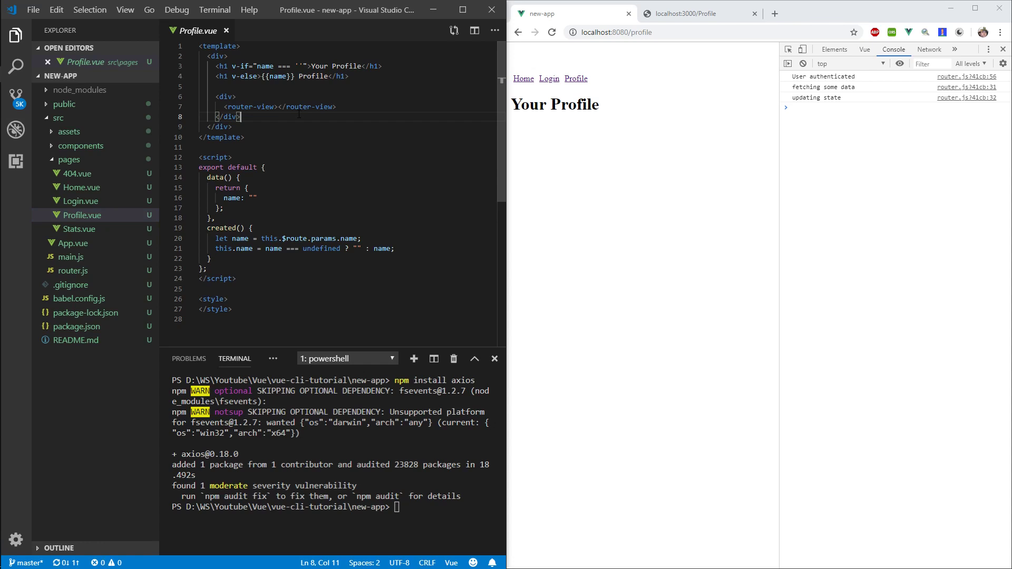
{"action": "type", "text": "<div></div>"}
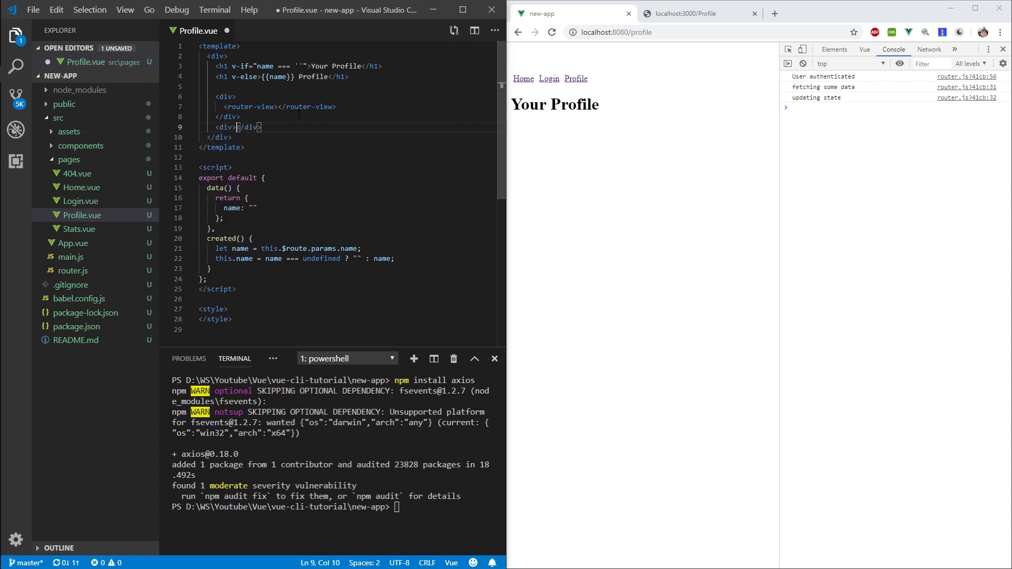
{"action": "key", "text": "enter"}
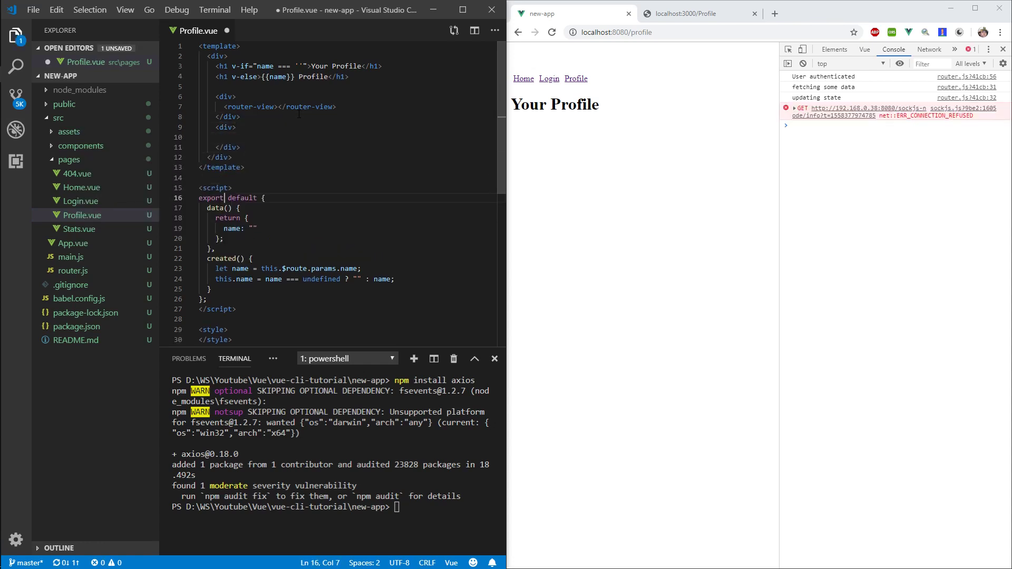
{"action": "left_click", "coordinate": [257, 229]}
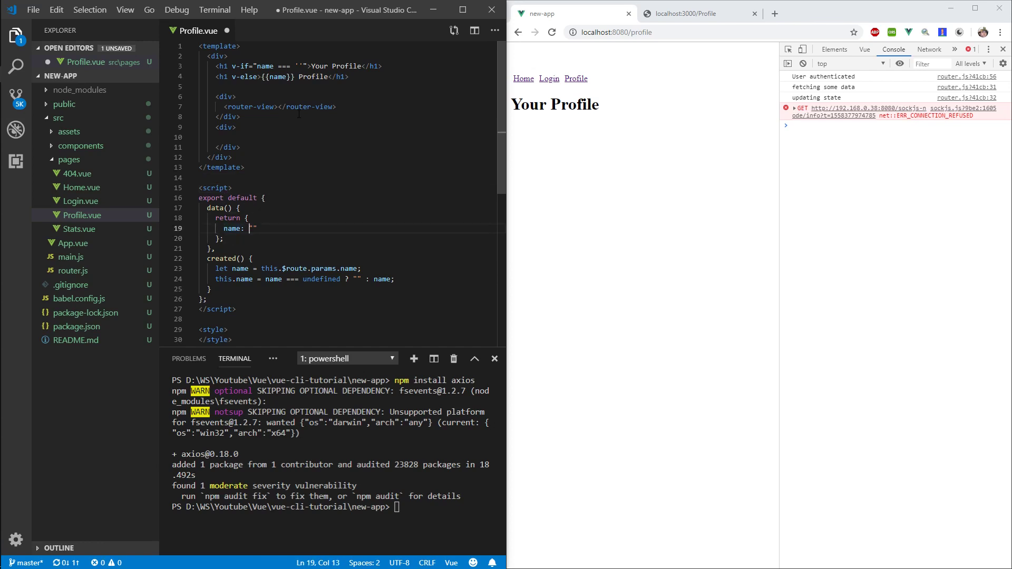
{"action": "type", "text": "profiles: ["}
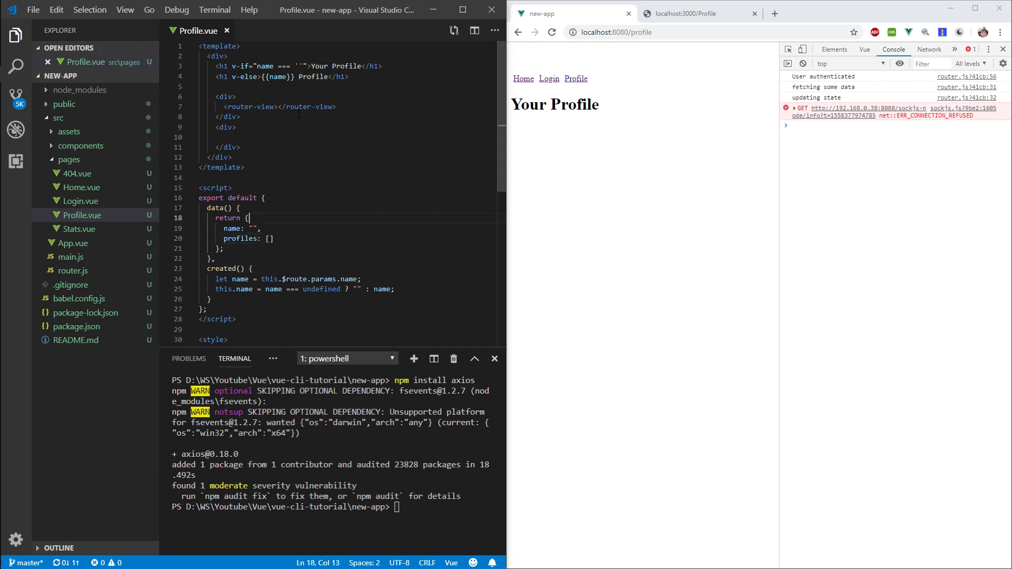
Render a <p v-for="p in profiles" :key="p.id"> showing each profile's firstName.
{"action": "type", "text": "<p></p>"}
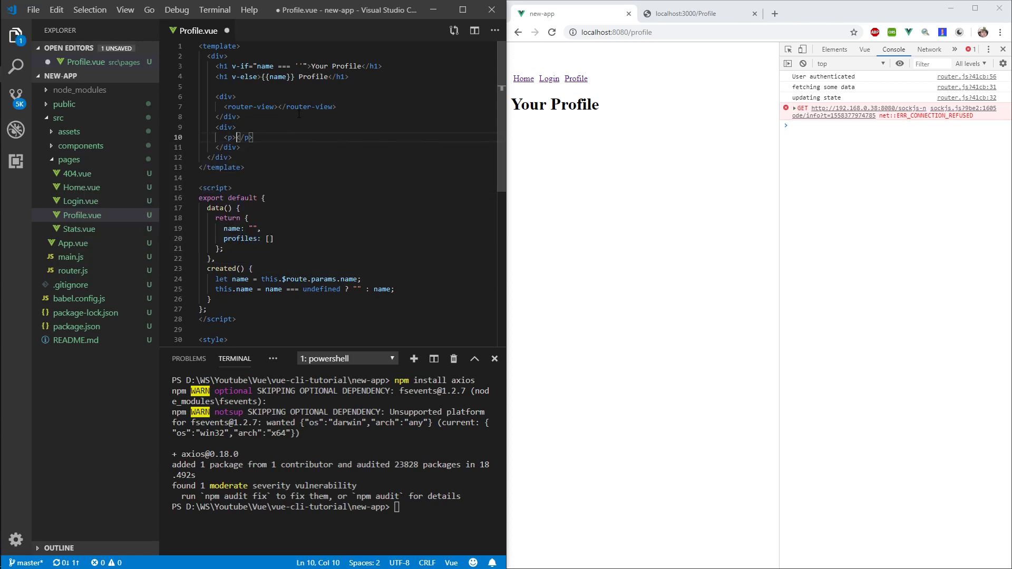
{"action": "type", "text": "v-for=\"p in"}
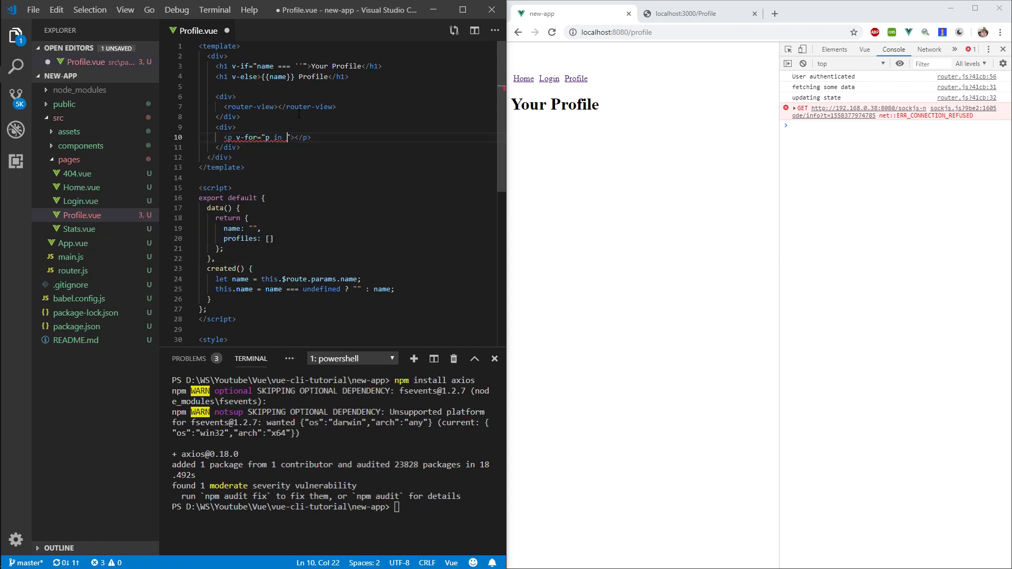
{"action": "type", "text": "profiles"}
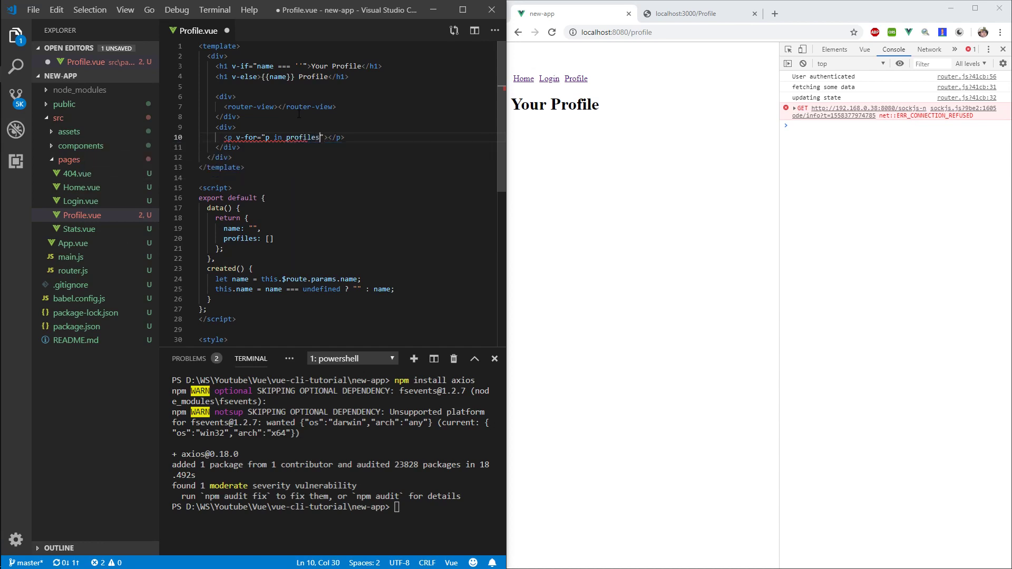
{"action": "type", "text": "{{}}"}
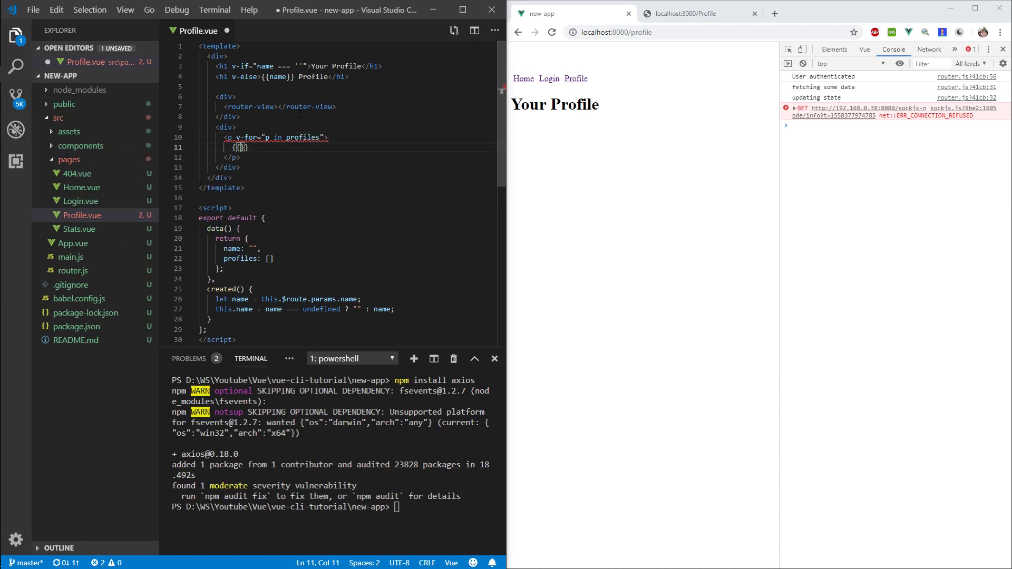
{"action": "type", "text": "p.name"}
{"action": "left_click", "coordinate": [276, 137]}
{"action": "type", "text": " :key"}
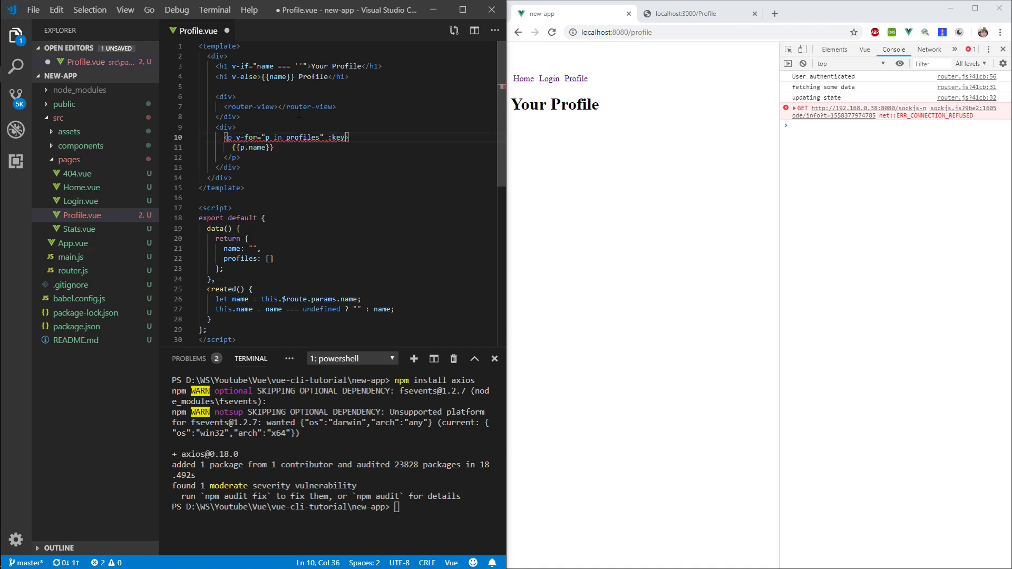
{"action": "type", "text": "\"\""}
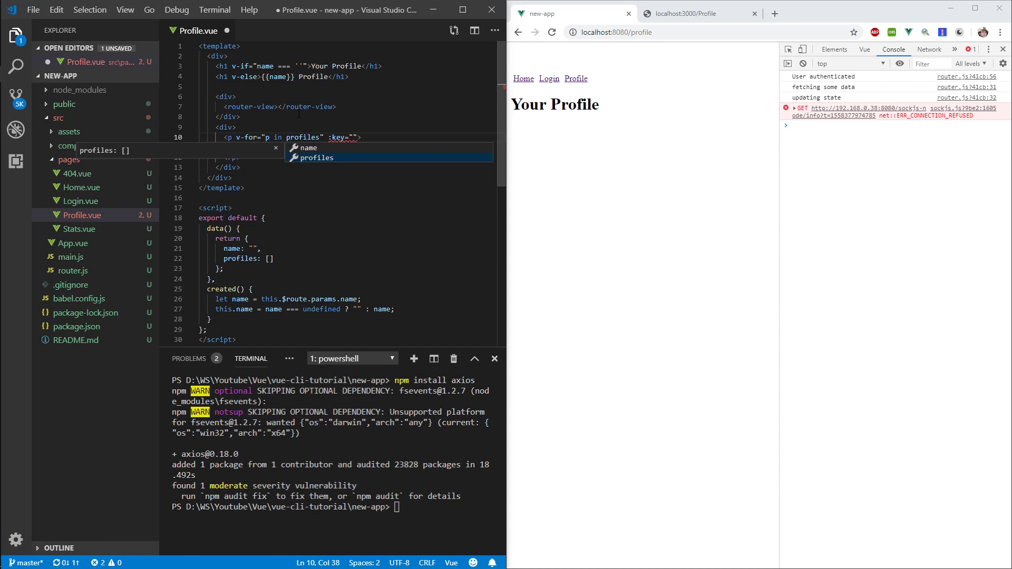
{"action": "type", "text": "p.id"}
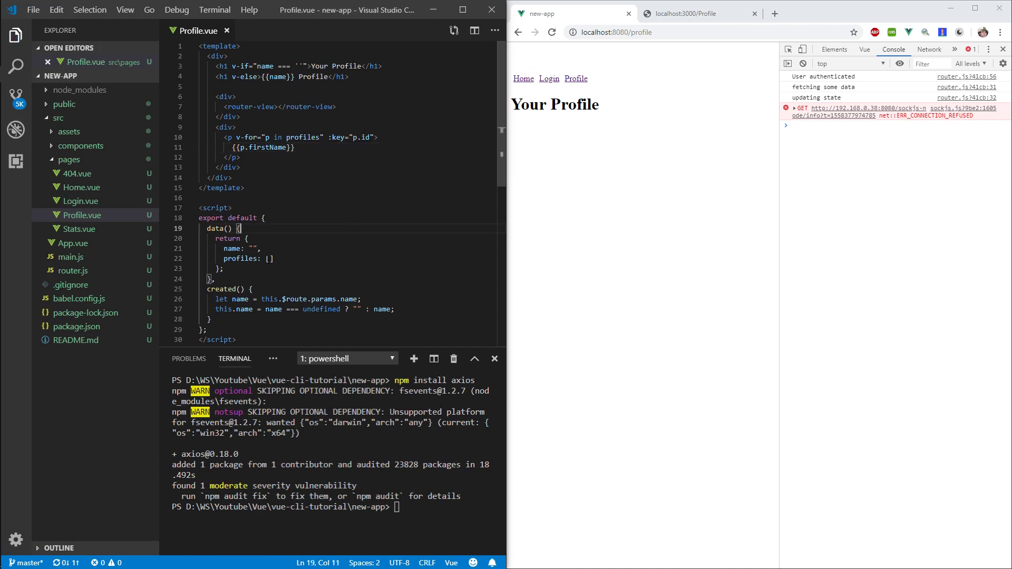
Import axios at the top of Profile.vue's script block.
{"action": "scroll", "scroll_direction": "down", "scroll_amount": 3}
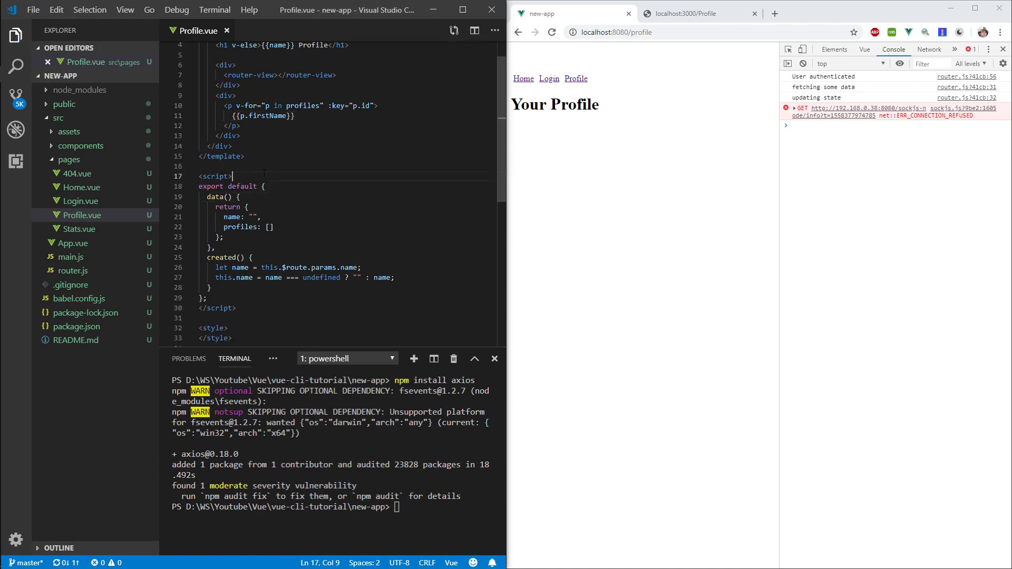
{"action": "type", "text": "import"}
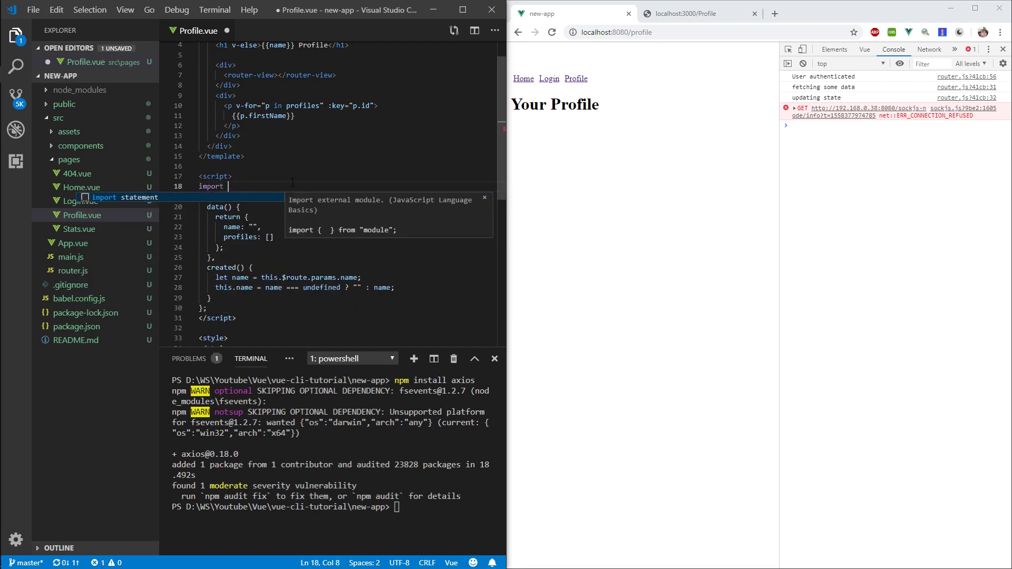
{"action": "type", "text": "axios"}
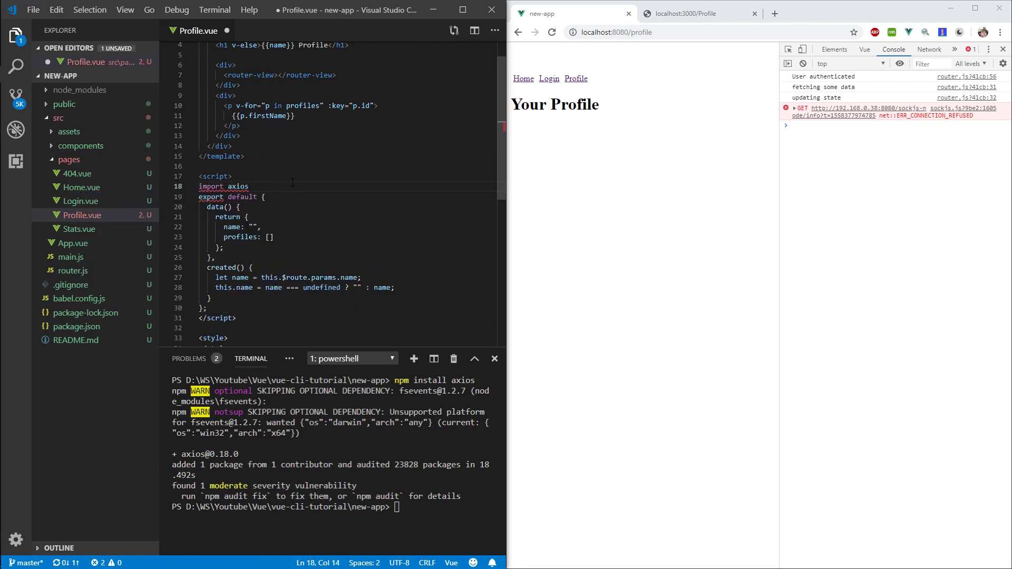
{"action": "type", "text": "from ''"}
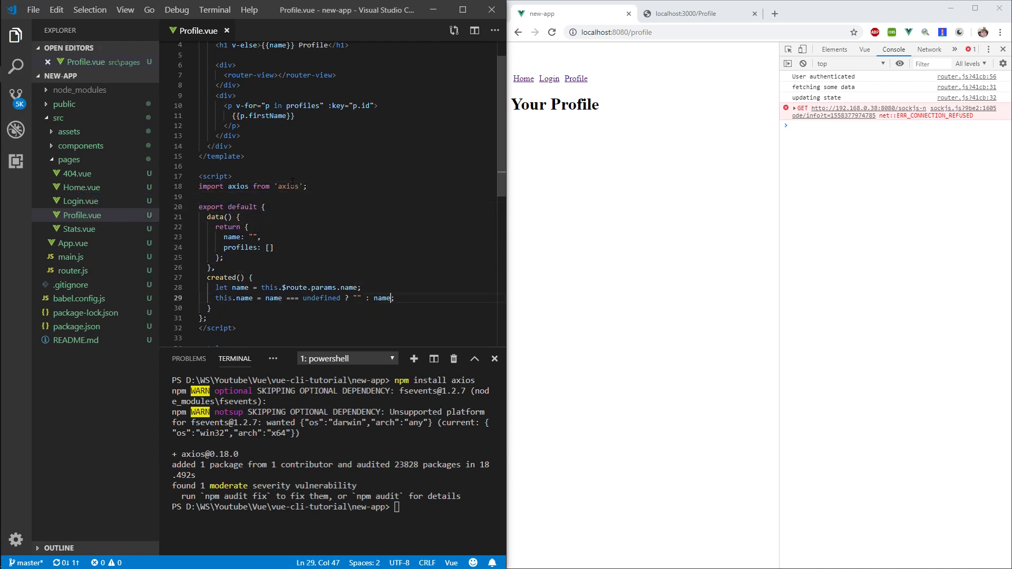
{"action": "type", "text": "axios"}
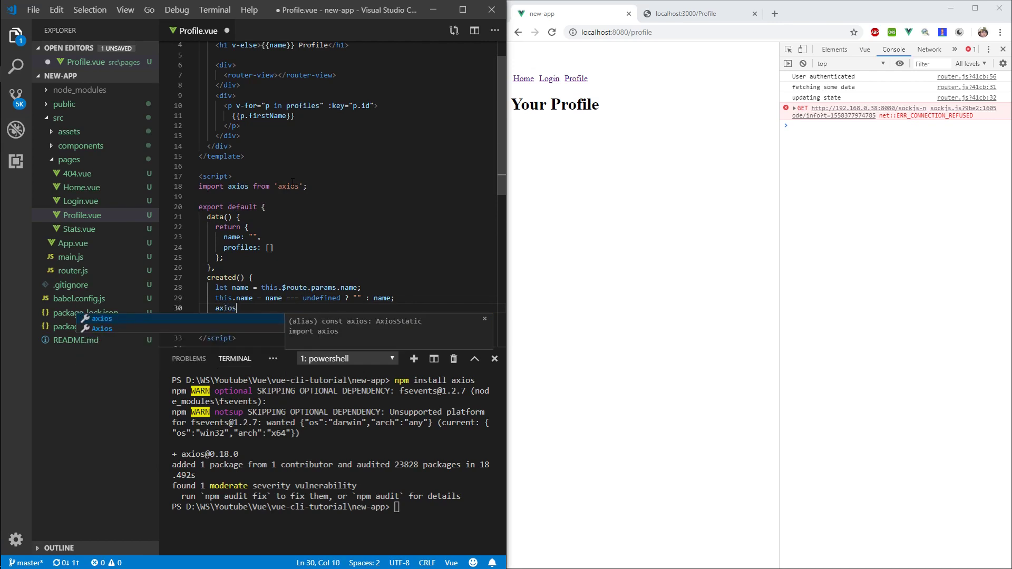
{"action": "type", "text": ".get()"}
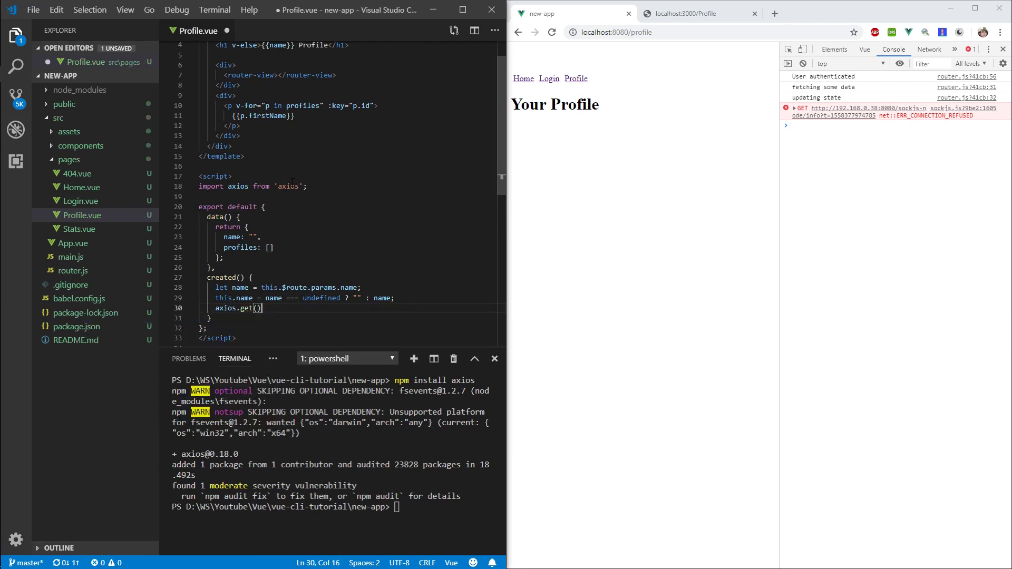
{"action": "type", "text": ";"}
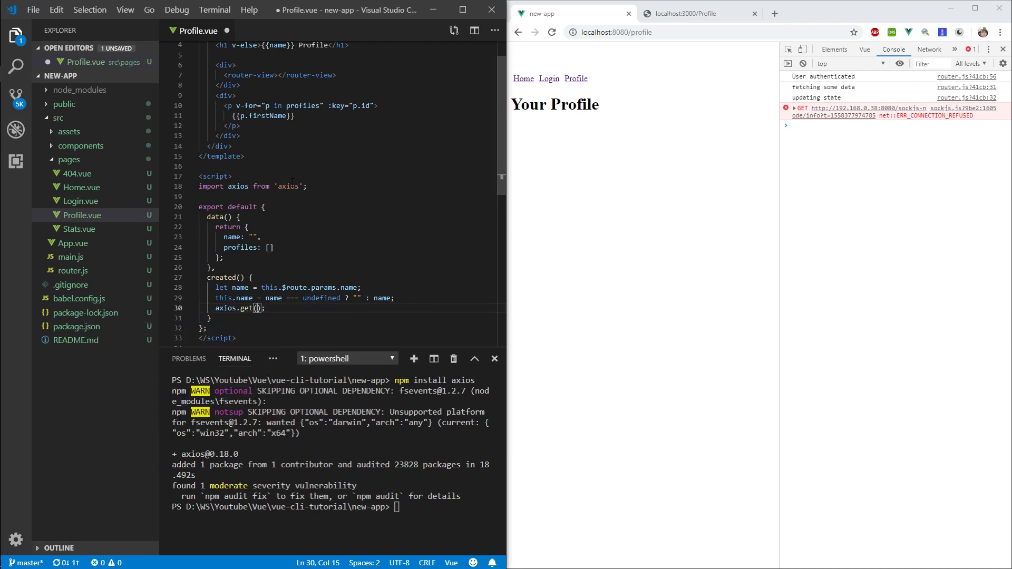
{"action": "type", "text": "''"}
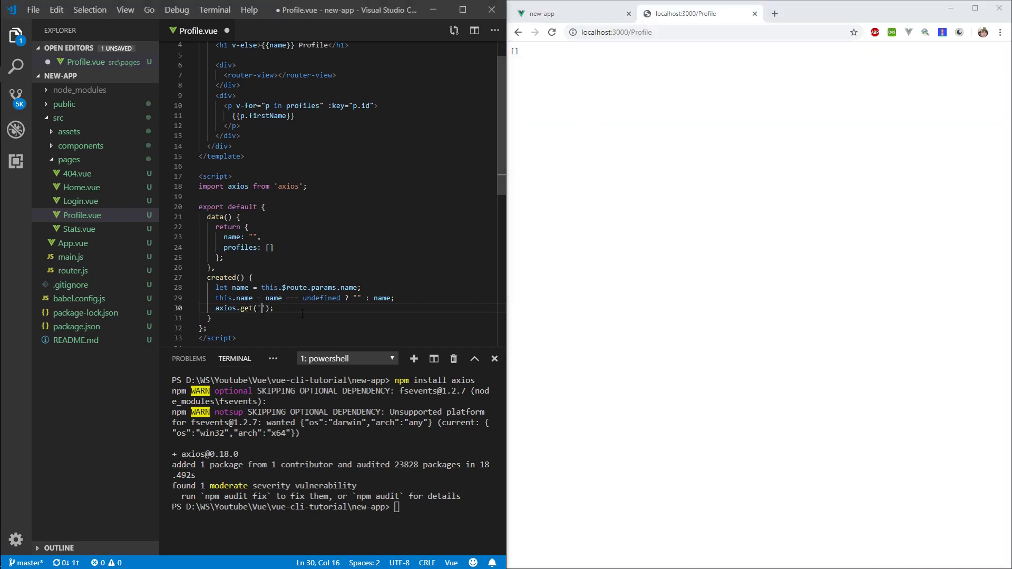
{"action": "type", "text": "http://localhost:3000/Profile"}
{"action": "type", "text": ".then(res => {"}
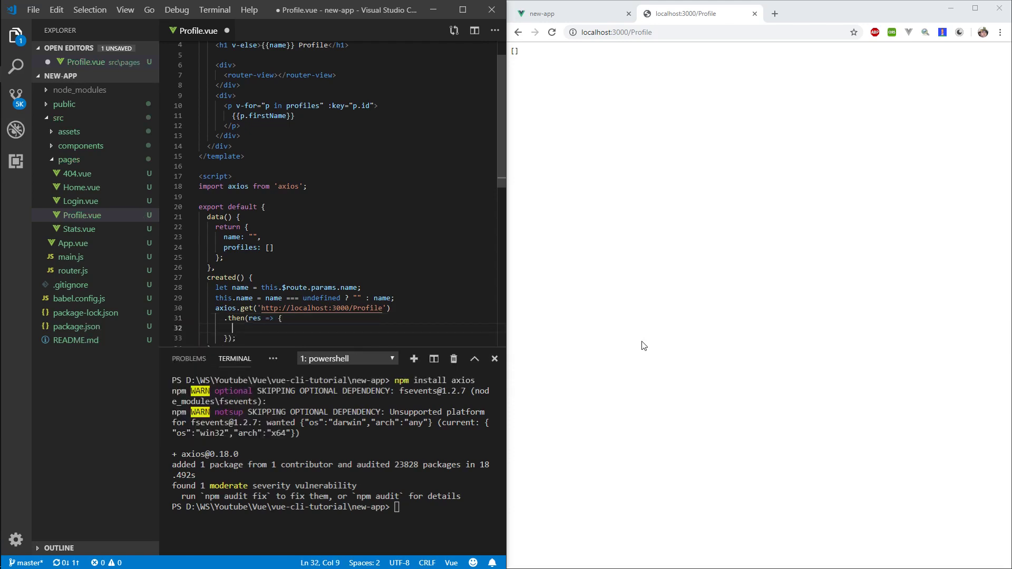
{"action": "type", "text": "t"}
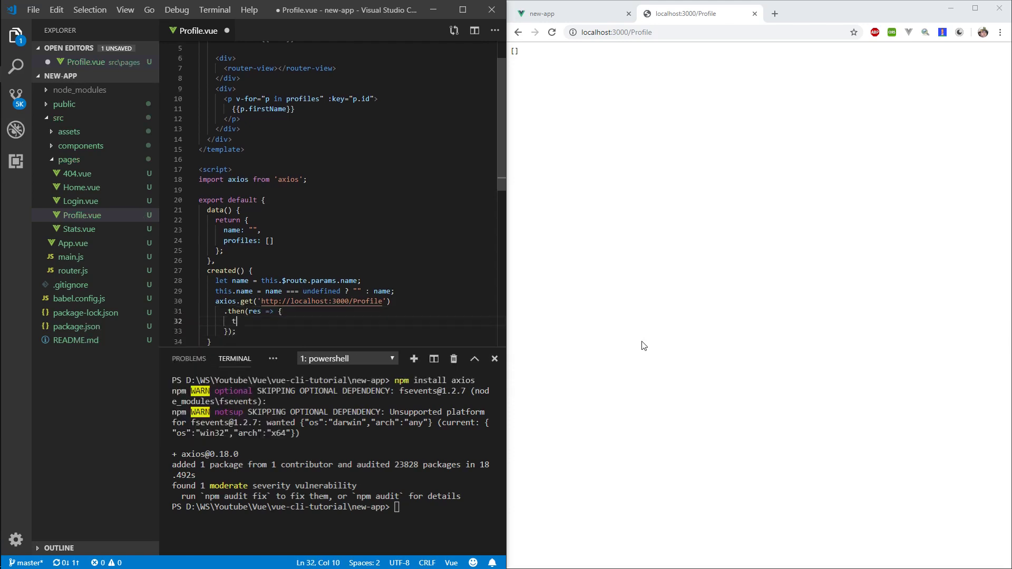
{"action": "type", "text": "his.profiles = res."}
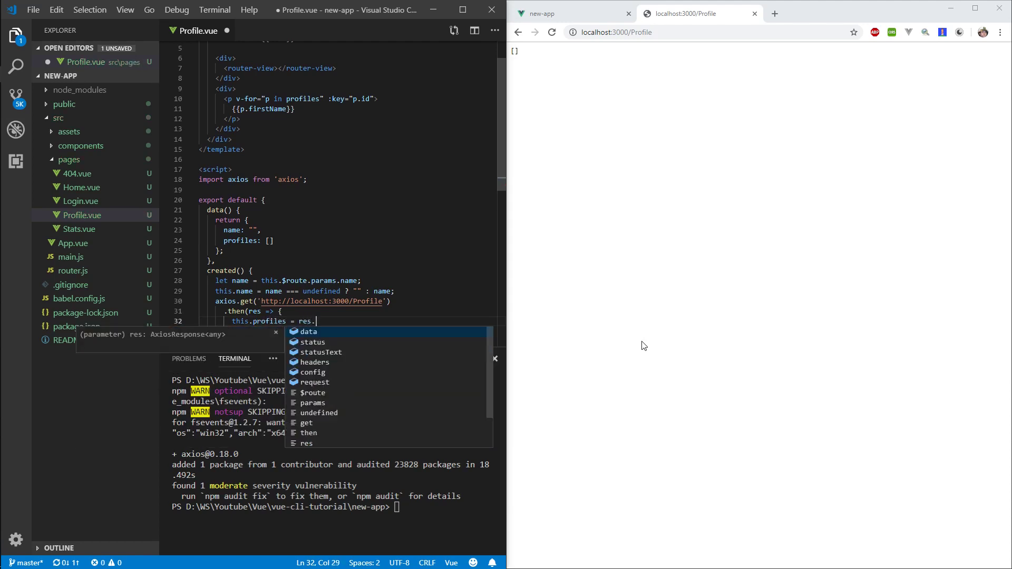
{"action": "type", "text": "data;"}
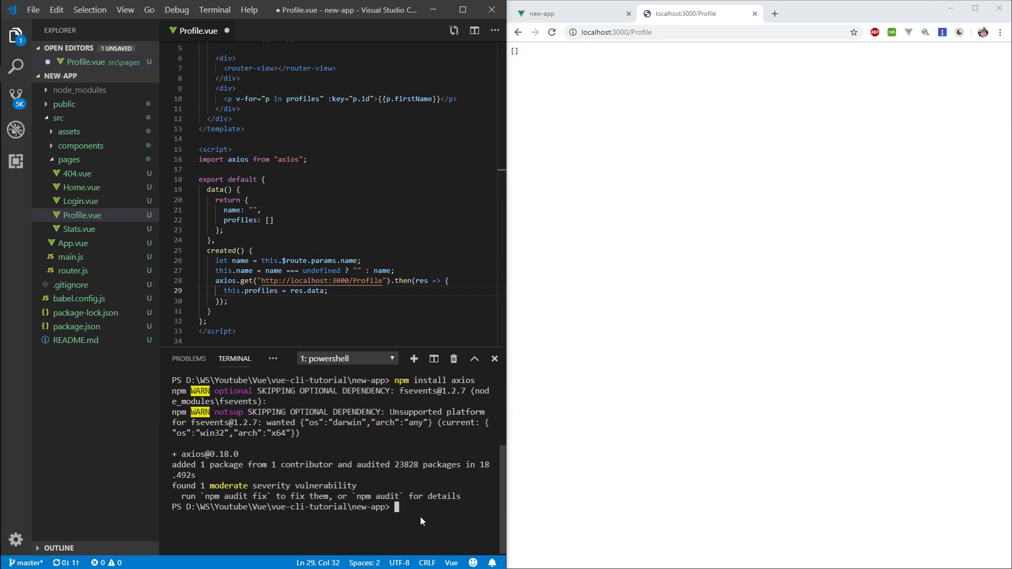
Start the Vue dev server with npm run serve, then move to the dotnet-api project.
{"action": "type", "text": "npm run"}
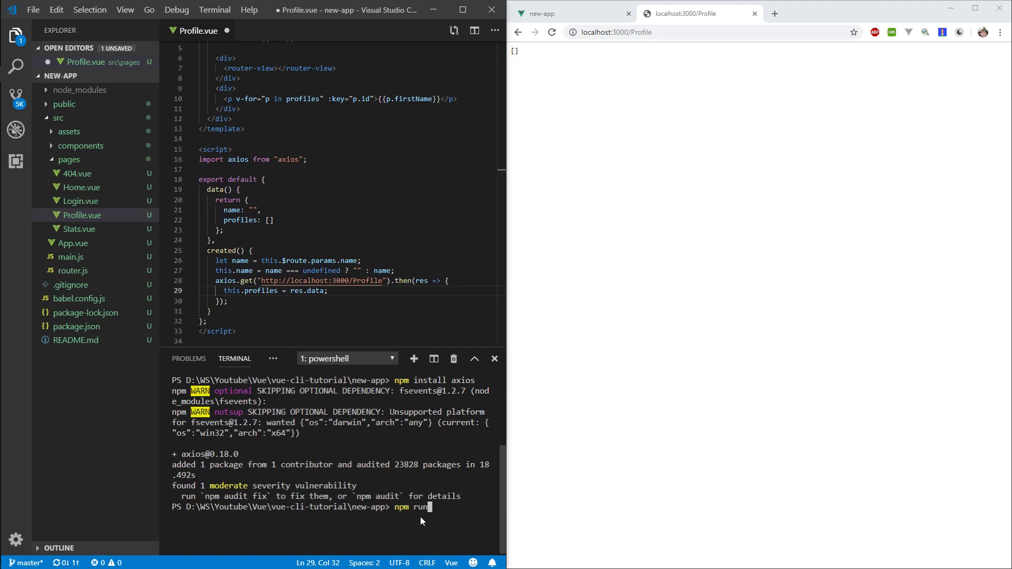
{"action": "type", "text": "serve"}
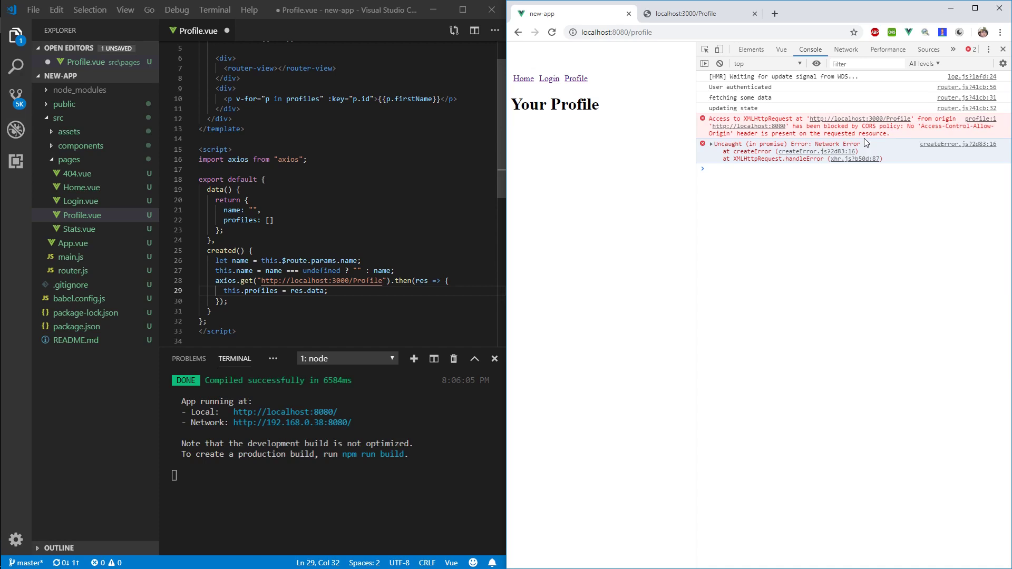
{"action": "key", "text": "alt+tab"}
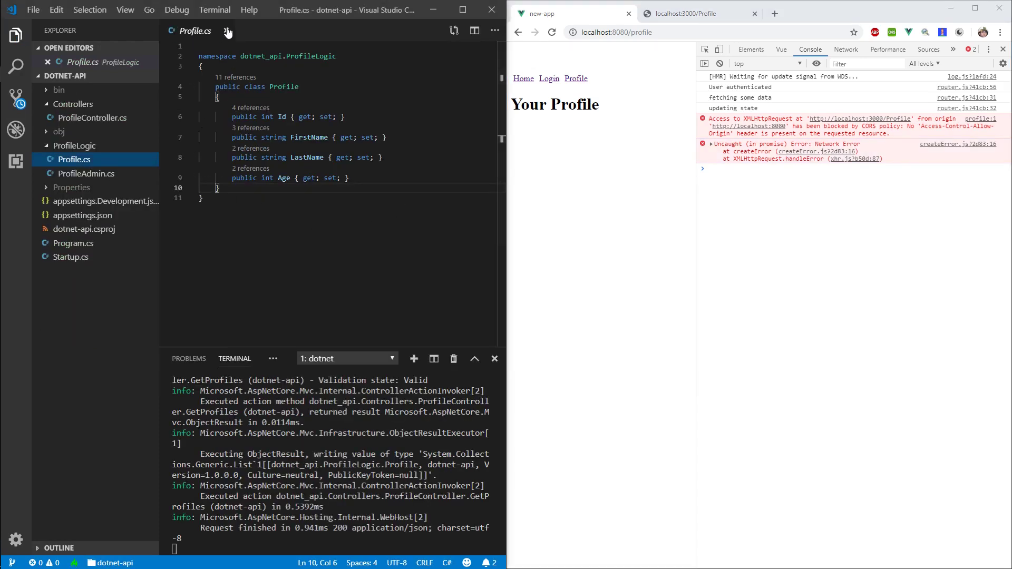
In Startup.cs's Configure method begin an app.UseCors(options => ...) call.
{"action": "left_click", "coordinate": [71, 258]}
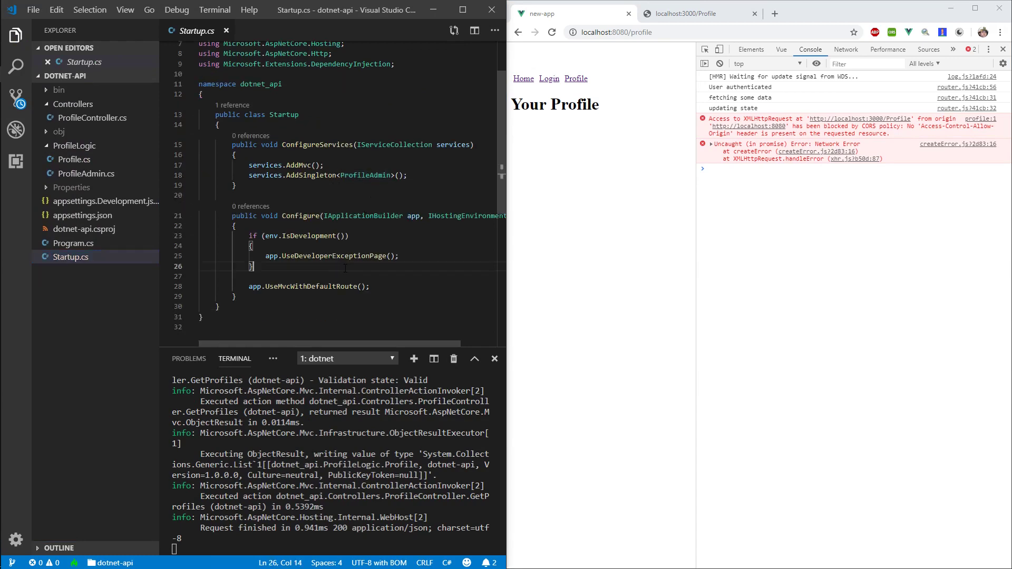
{"action": "type", "text": "app."}
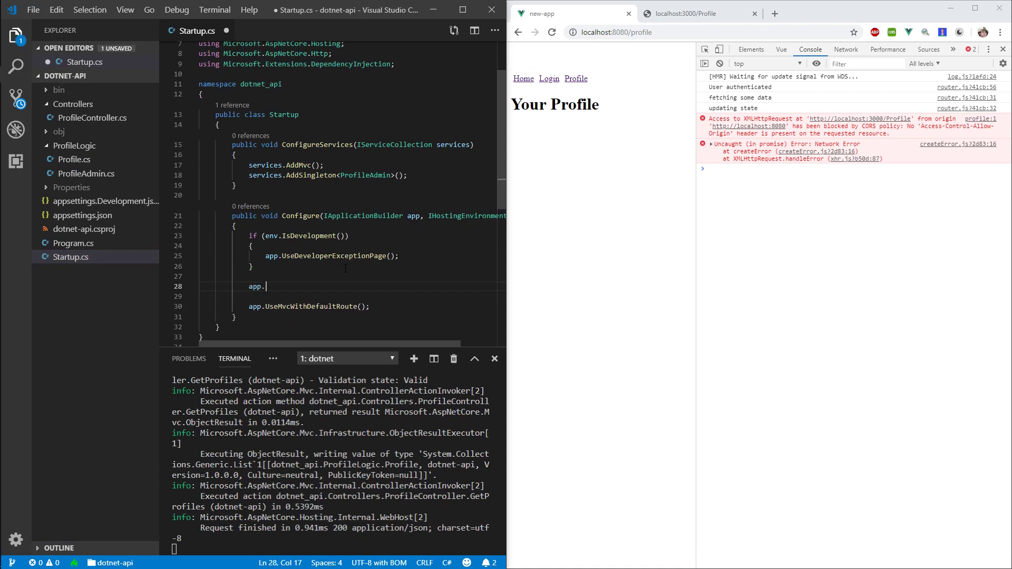
{"action": "type", "text": "UseCors"}
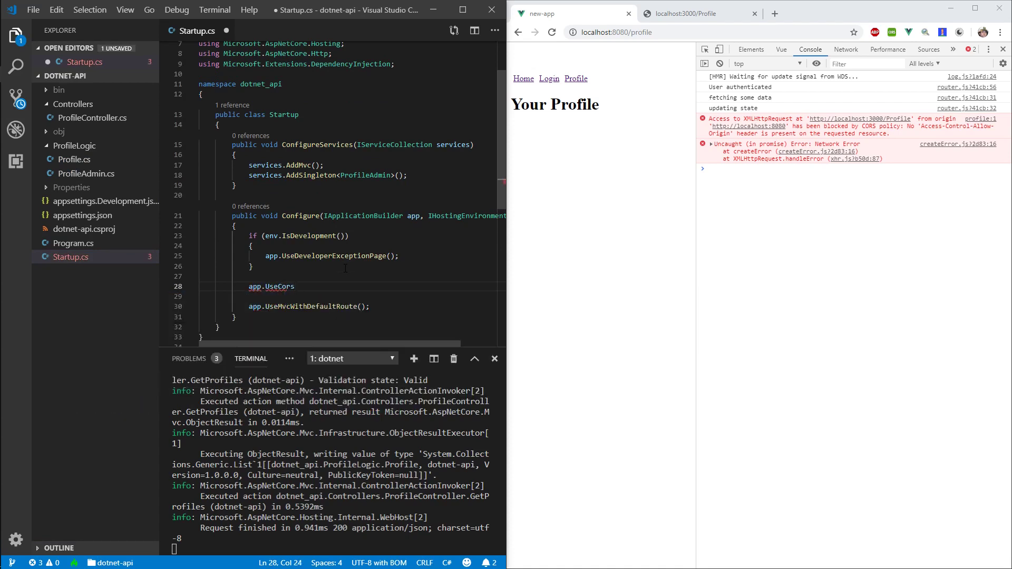
{"action": "type", "text": "()"}
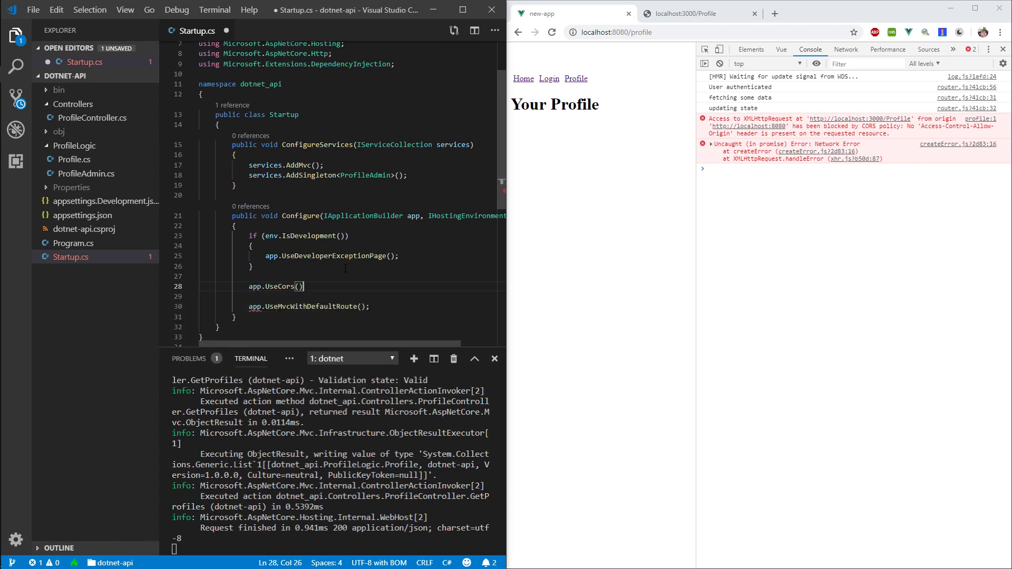
{"action": "type", "text": "options ="}
{"action": "type", "text": "options.AllowAnyOrigin()"}
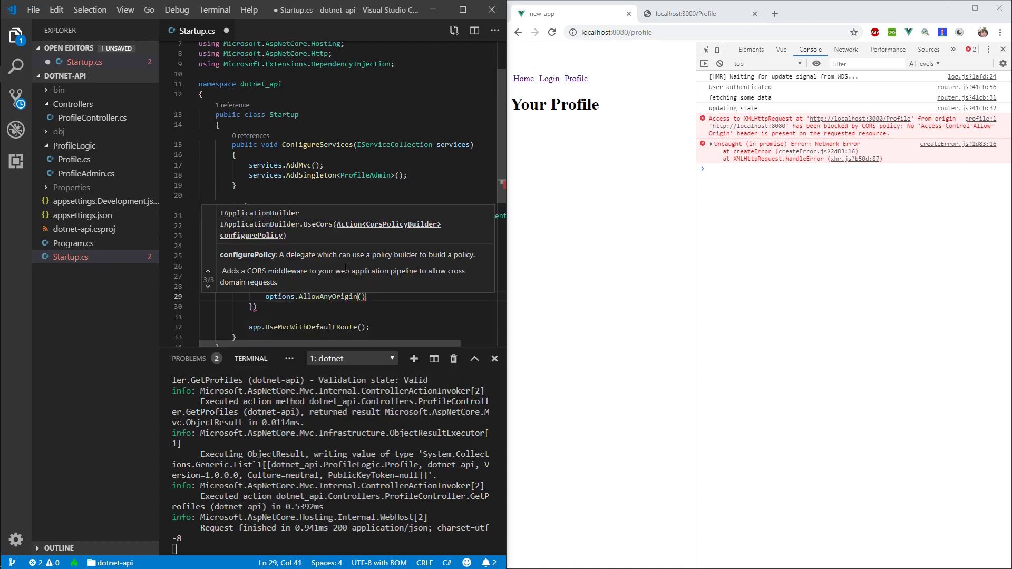
Chain the AllowCredentials and other Allow* policy options onto the CORS builder and save.
{"action": "key", "text": "ctrl+s"}
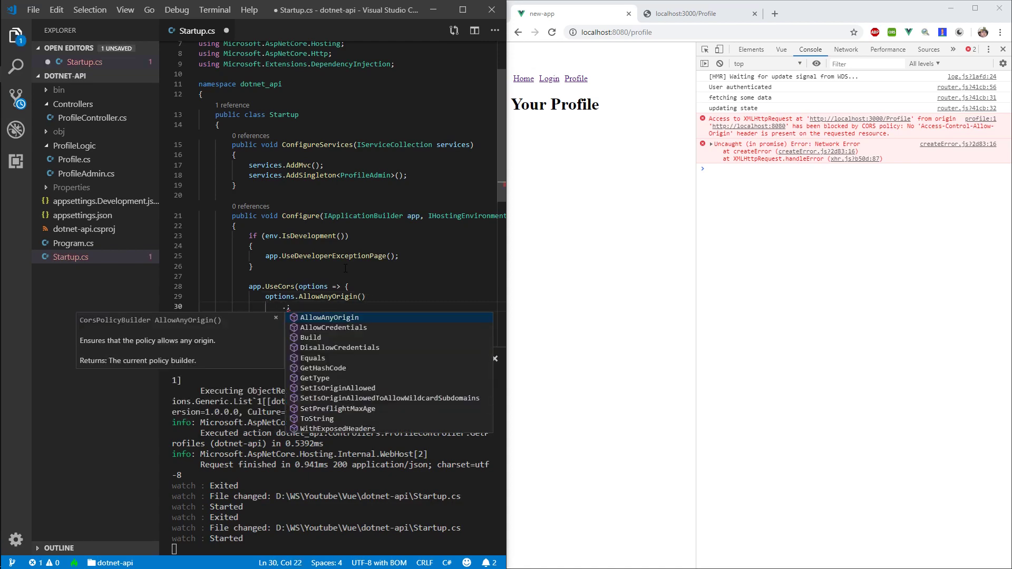
{"action": "type", "text": ".AllowCredentials()"}
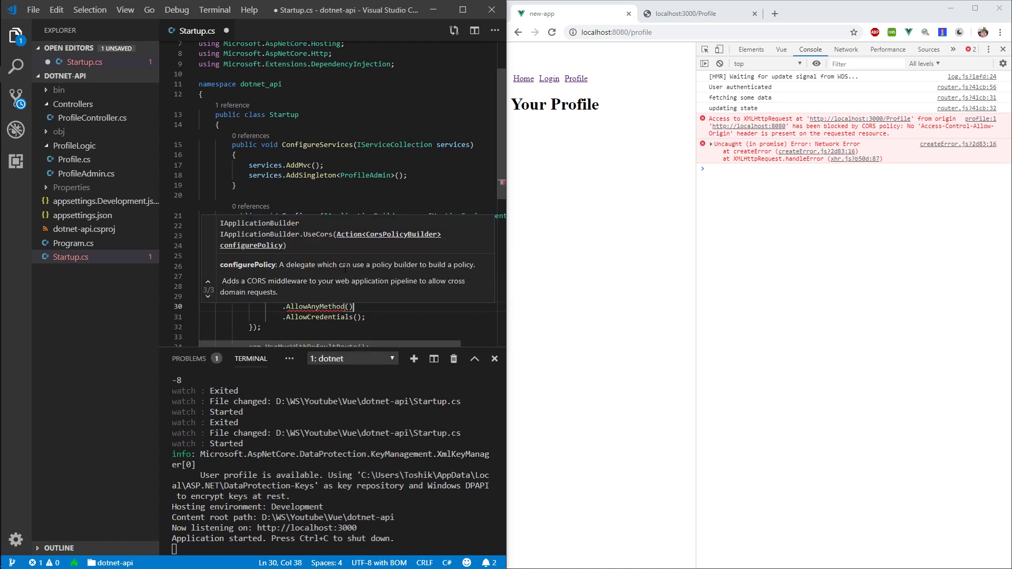
{"action": "type", "text": "AllowAnyHeader"}
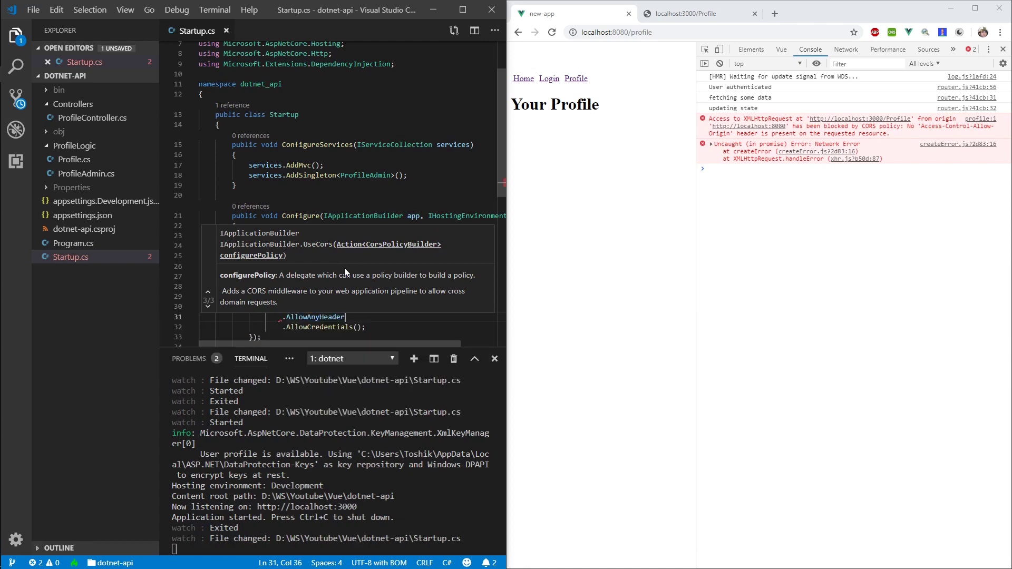
{"action": "type", "text": "()"}
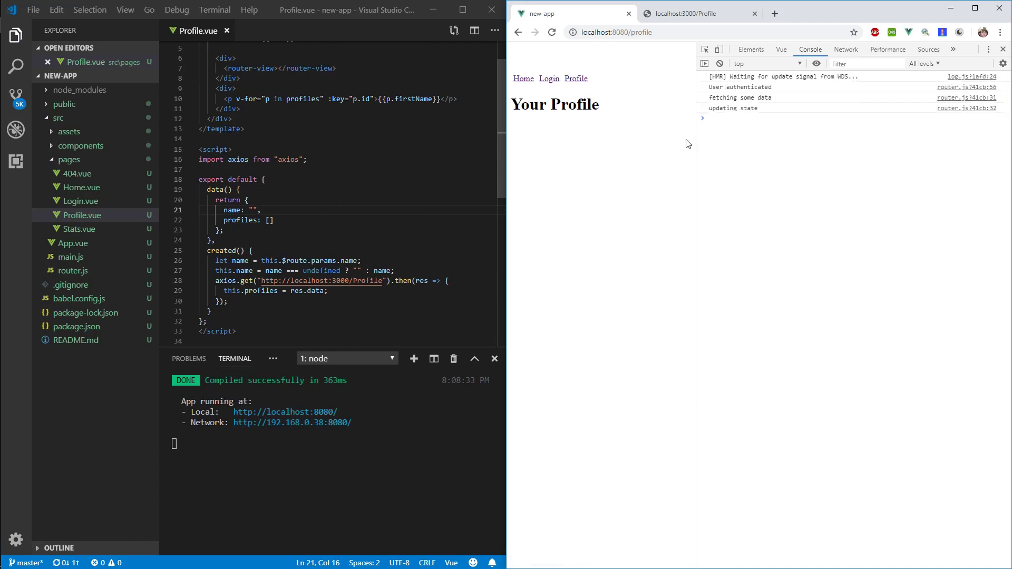
{"action": "mouse_move", "coordinate": [730, 109]}
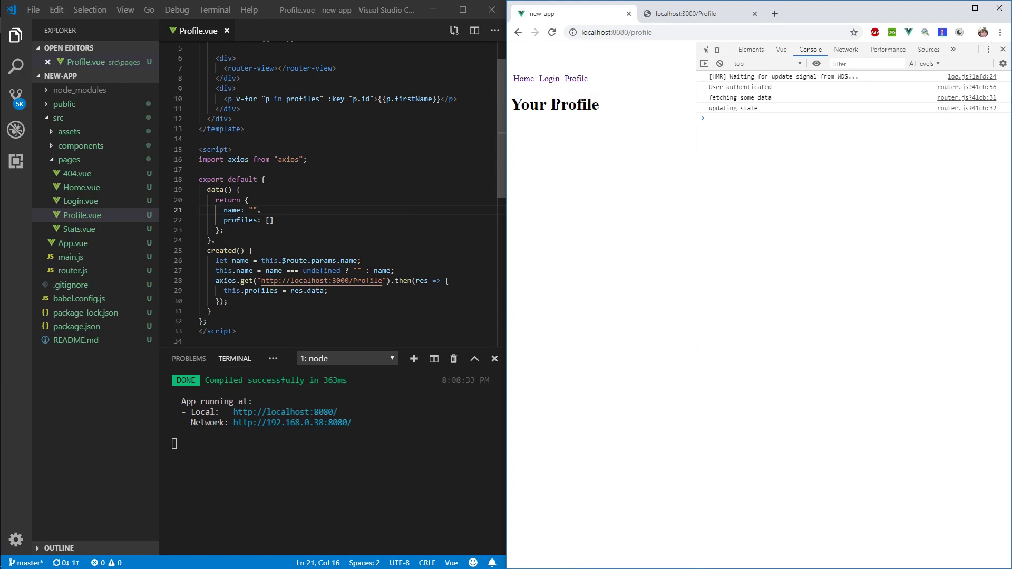
{"action": "mouse_move", "coordinate": [237, 372]}
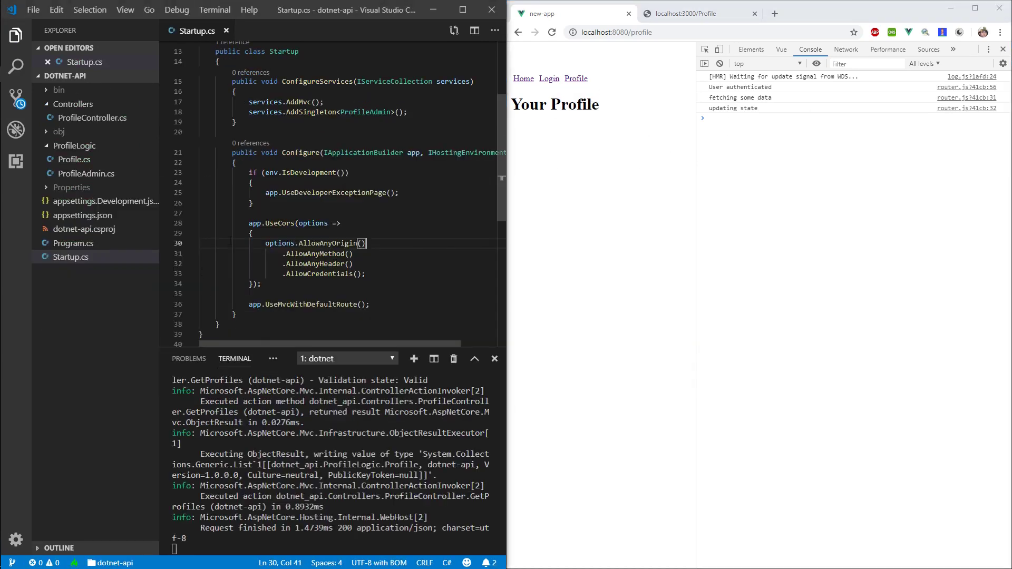
Select the UseCors block in Startup.cs while completing the CORS policy.
{"action": "left_click_drag", "start_coordinate": [249, 222], "coordinate": [260, 284]}
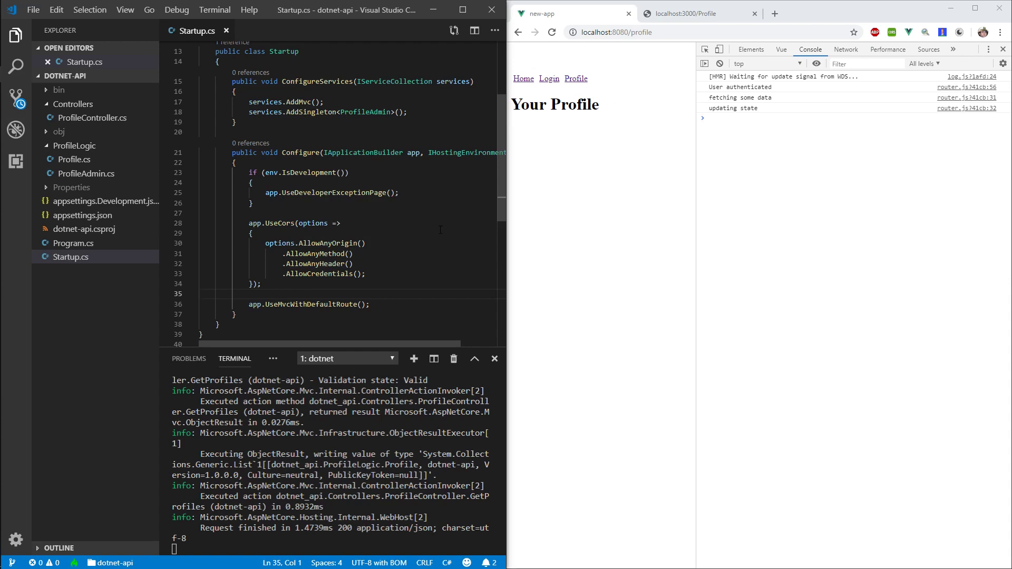
{"action": "mouse_move", "coordinate": [470, 167]}
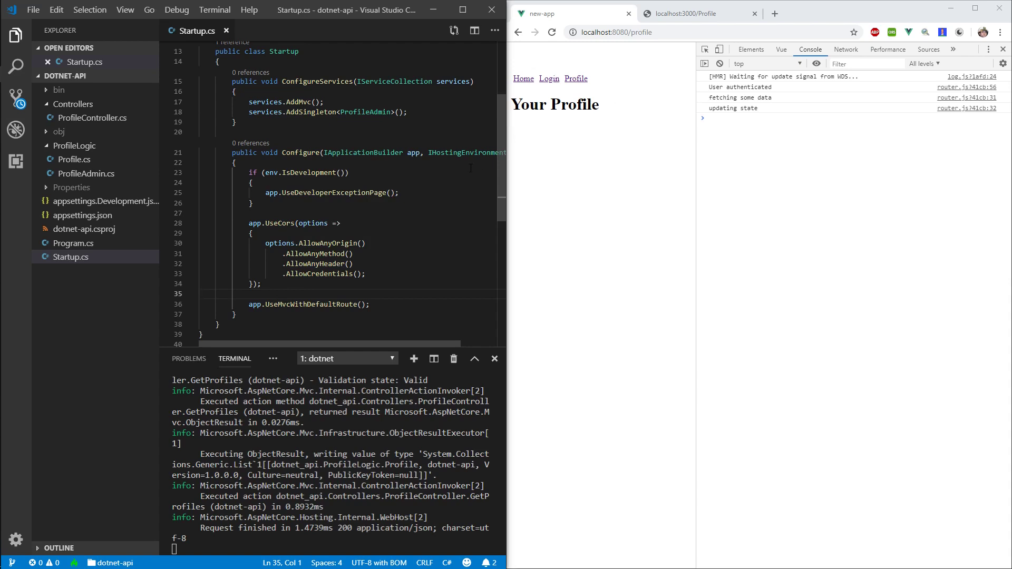
{"action": "mouse_move", "coordinate": [454, 180]}
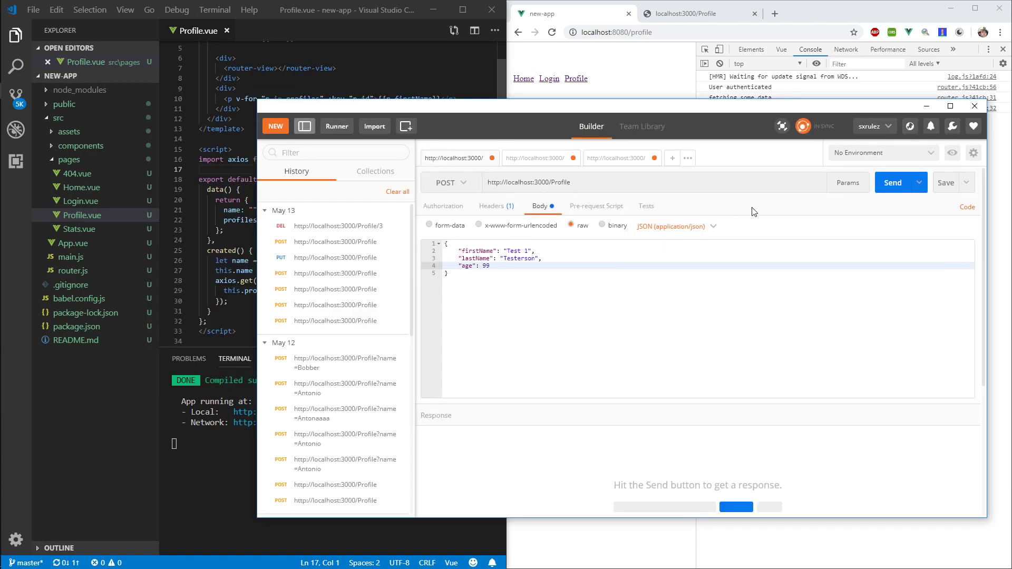
{"action": "left_click", "coordinate": [894, 183]}
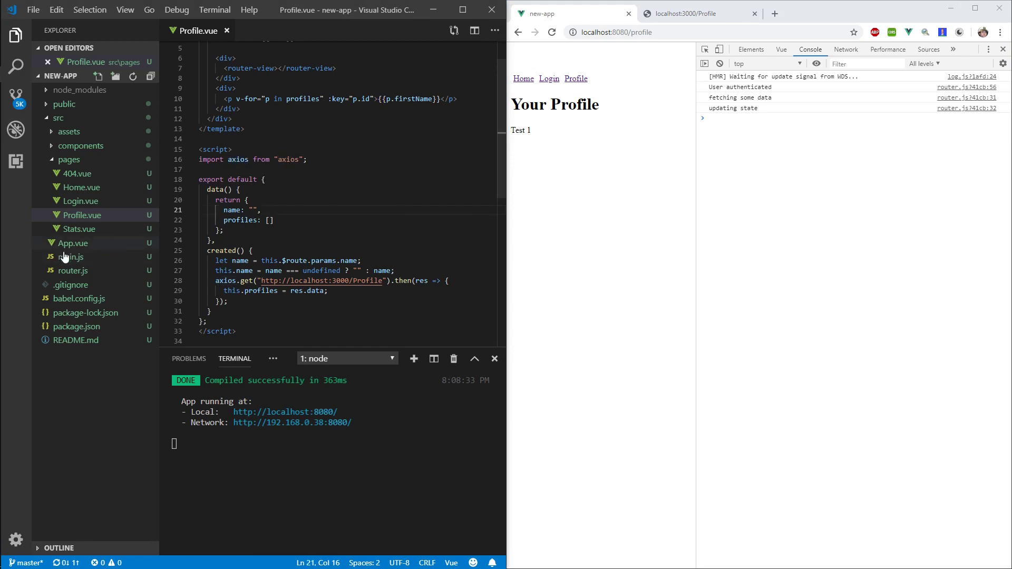
In main.js import axios and declare const api = axios.create({ ... }) with a baseURL option.
{"action": "left_click", "coordinate": [73, 256]}
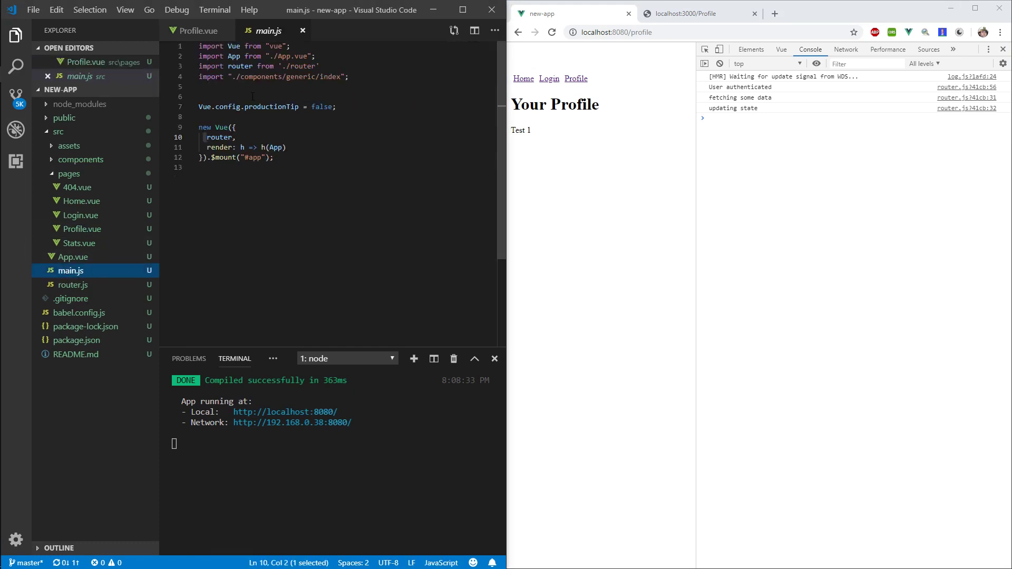
{"action": "type", "text": "im"}
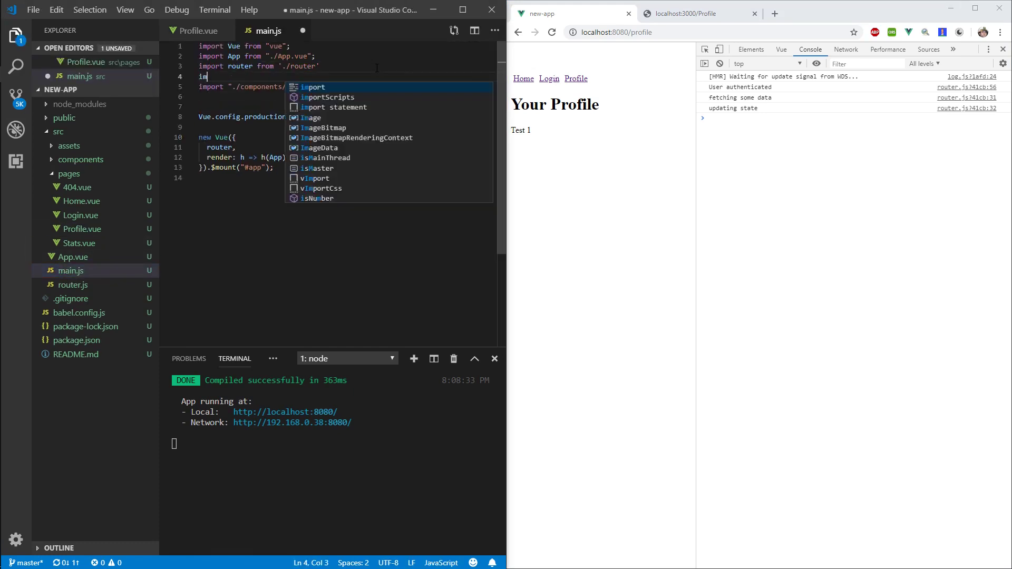
{"action": "type", "text": "axios from 'axios"}
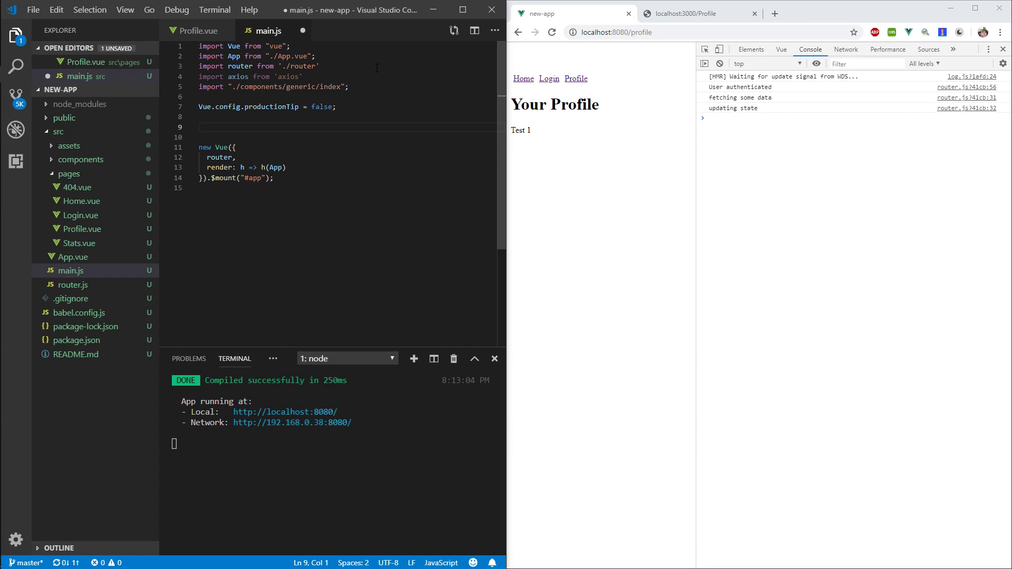
{"action": "type", "text": "va"}
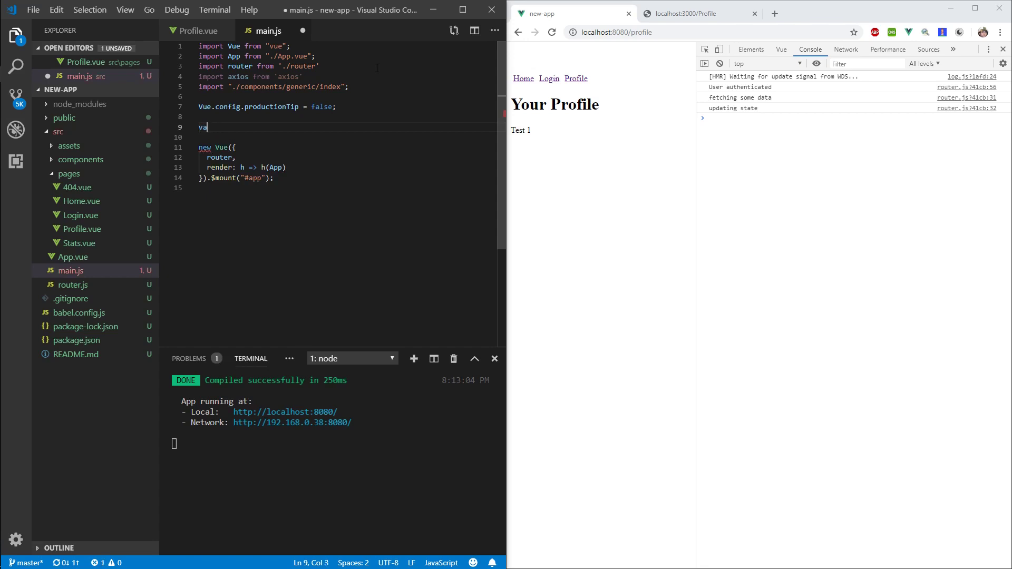
{"action": "type", "text": "const"}
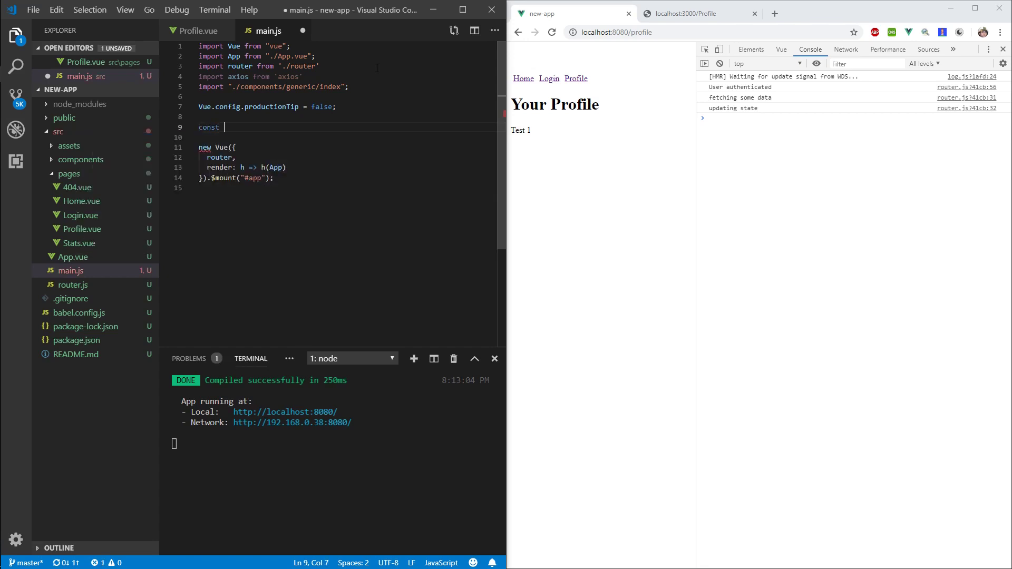
{"action": "type", "text": "axio"}
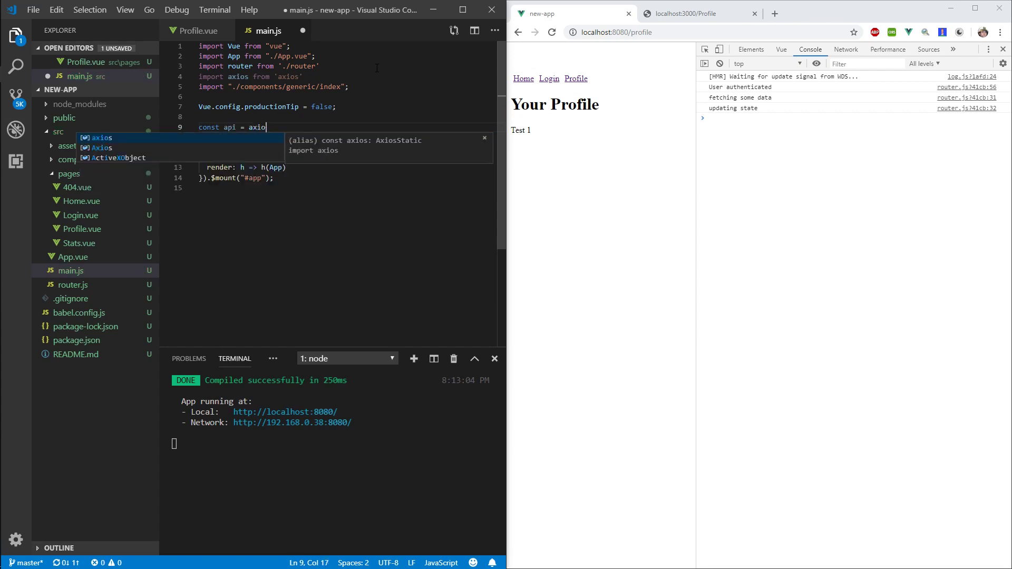
{"action": "type", "text": "s.create({"}
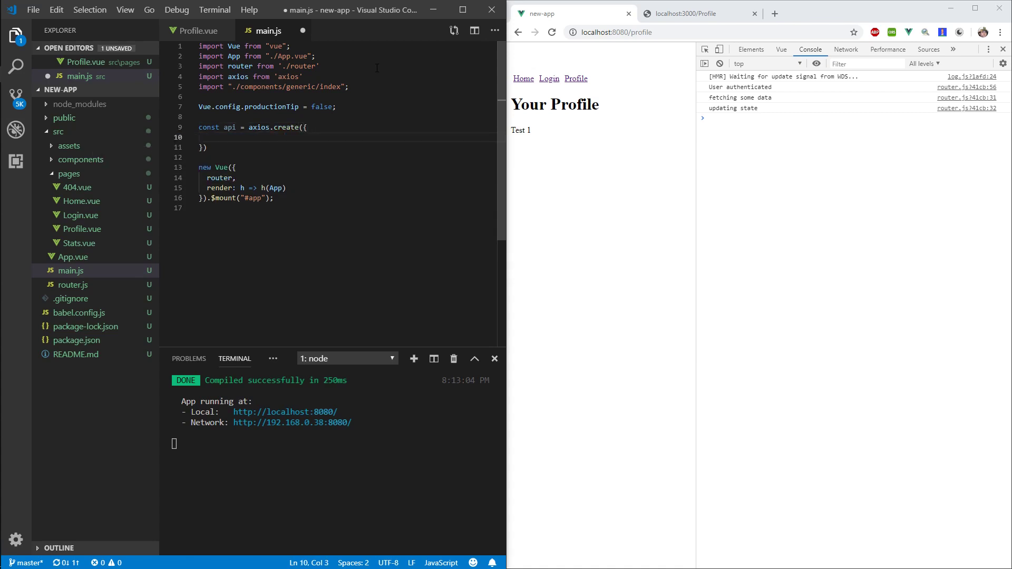
{"action": "type", "text": "baseURL"}
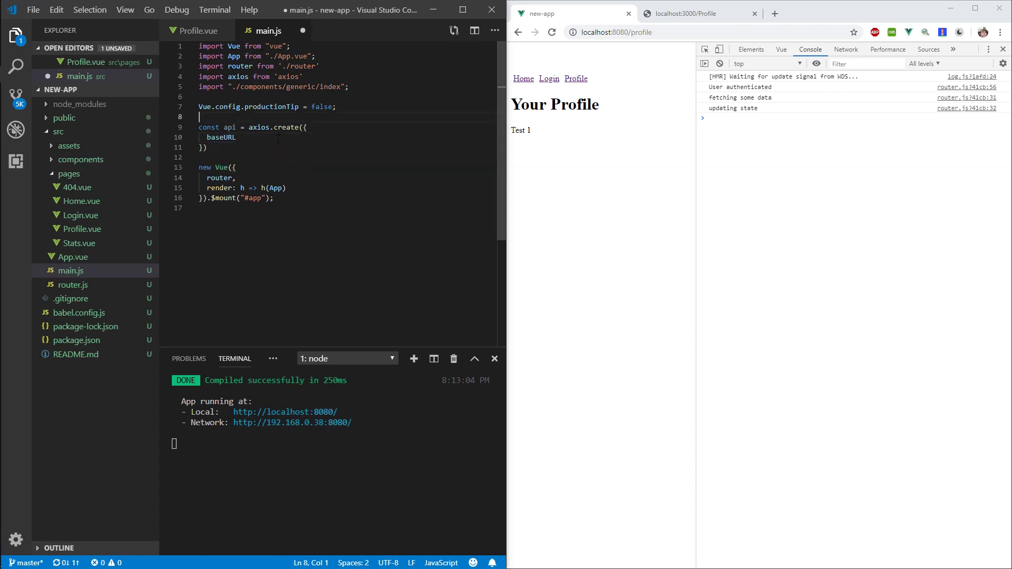
{"action": "left_click", "coordinate": [197, 30]}
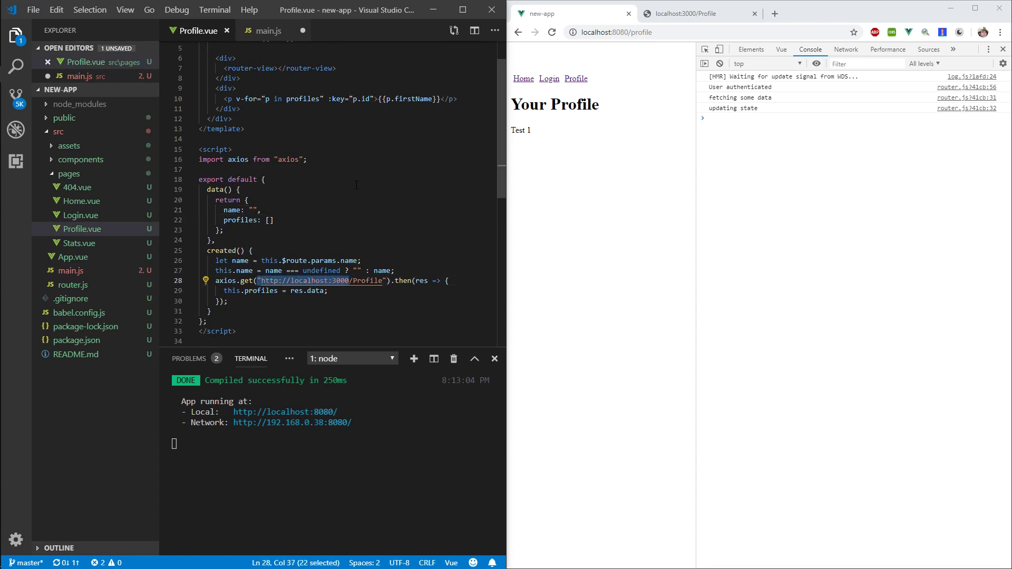
{"action": "left_click", "coordinate": [267, 31]}
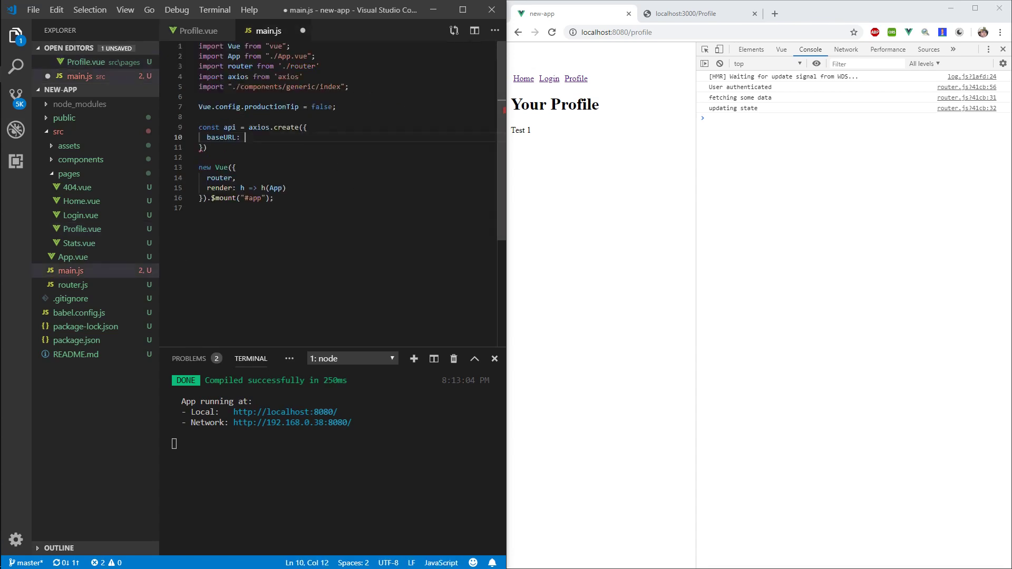
{"action": "type", "text": "\"http://localhost:3000/\""}
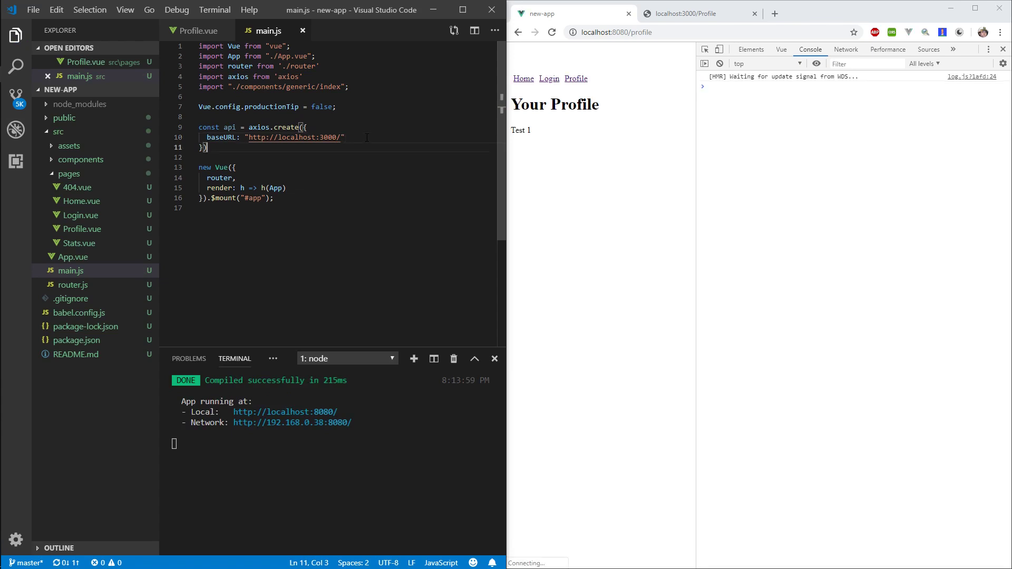
{"action": "left_click", "coordinate": [197, 31]}
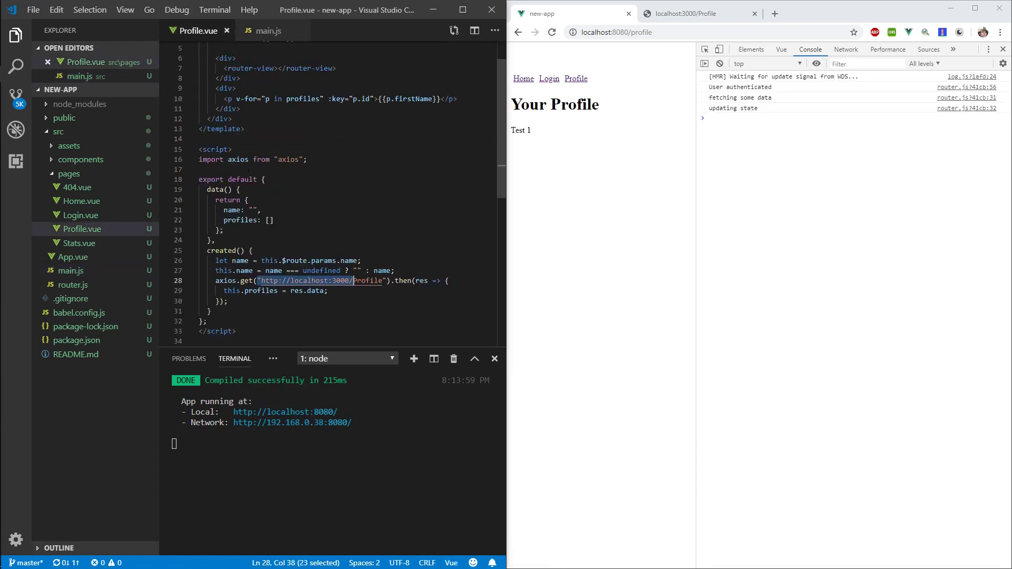
{"action": "left_click", "coordinate": [267, 31]}
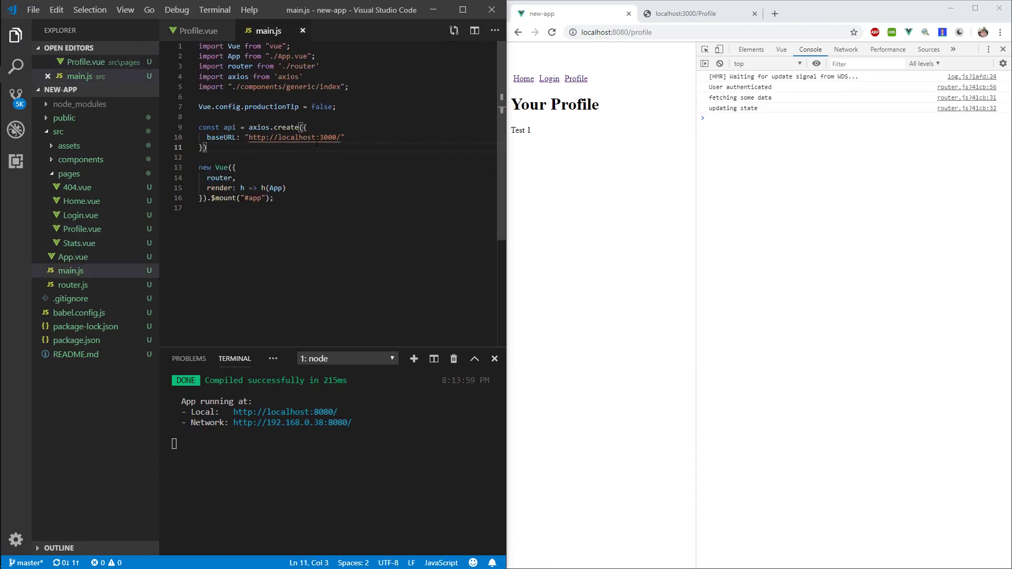
Define const axiosPlugn with install(Vue) setting Vue.prototype.$api = api.
{"action": "key", "text": "Enter"}
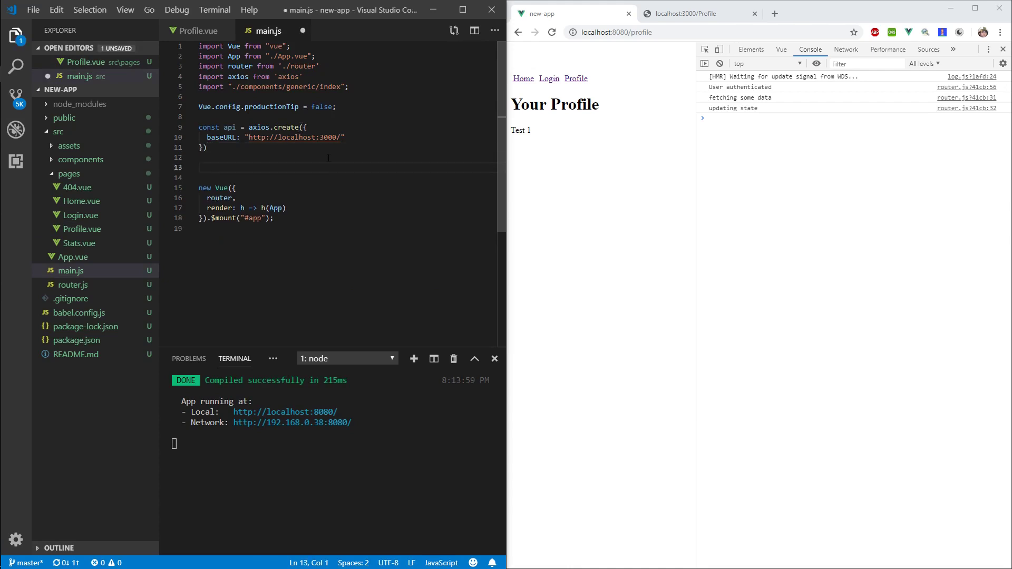
{"action": "type", "text": "const A"}
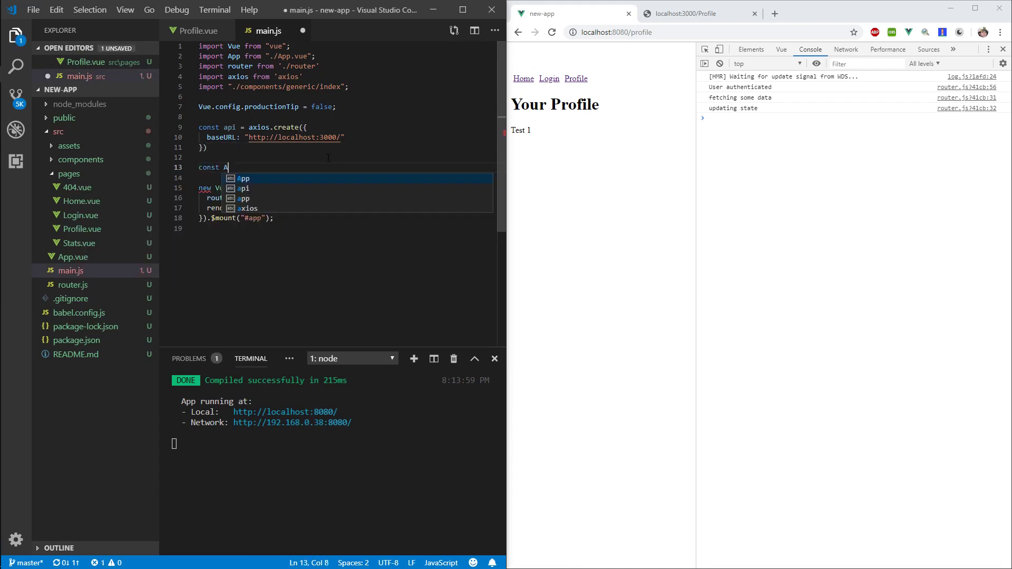
{"action": "type", "text": "xiosPlugn = {"}
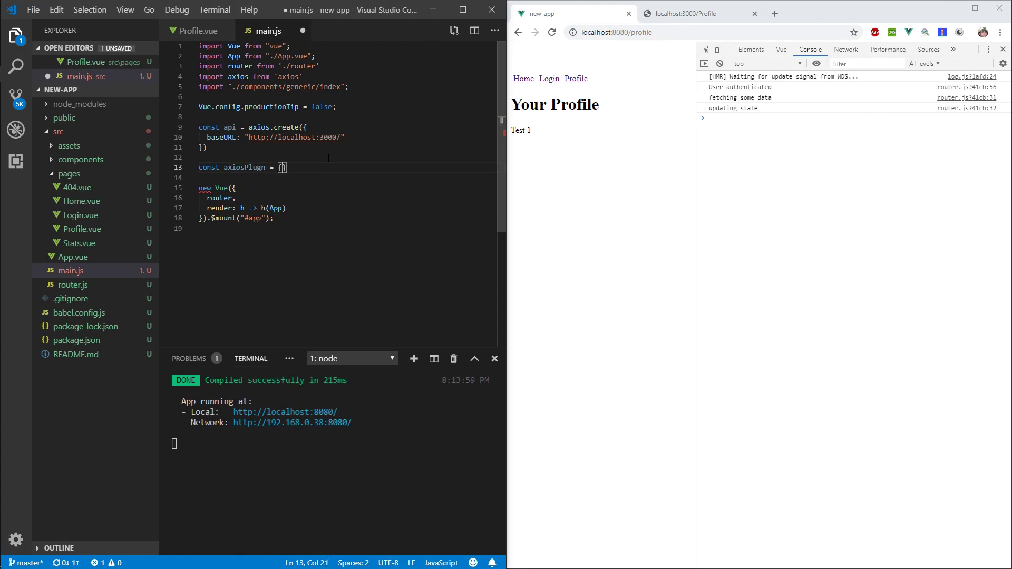
{"action": "type", "text": "i"}
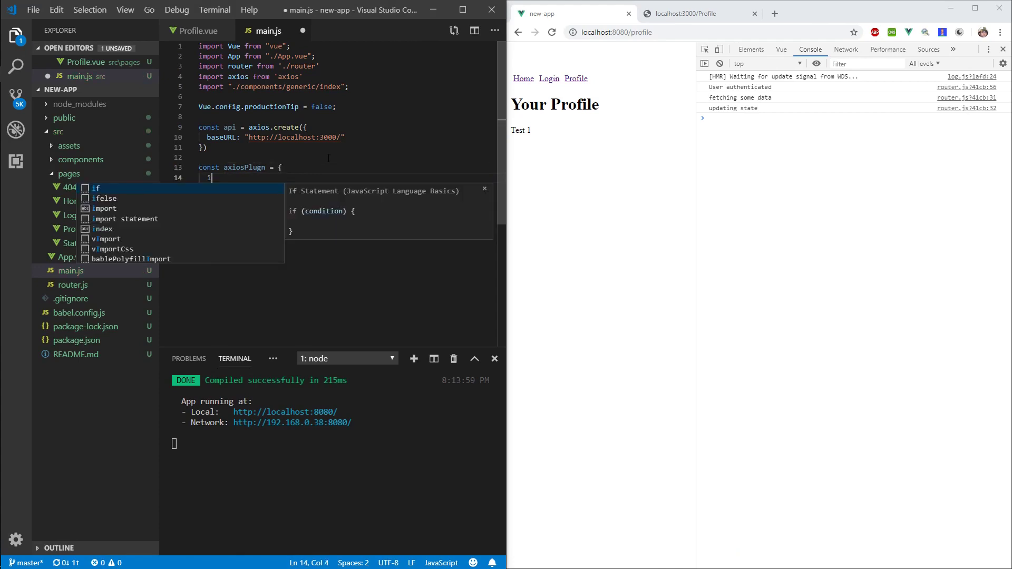
{"action": "type", "text": "nstall()"}
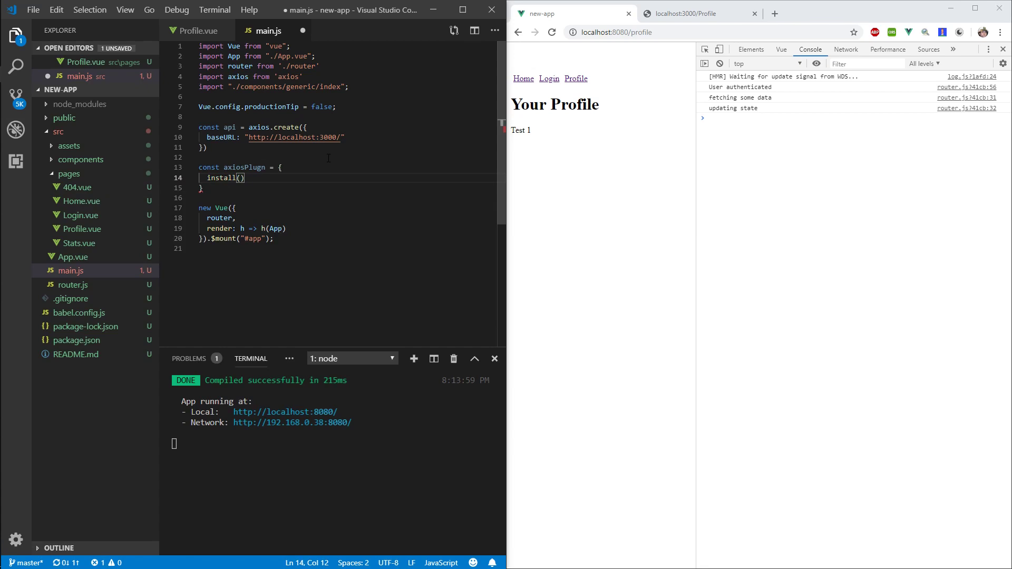
{"action": "type", "text": "{"}
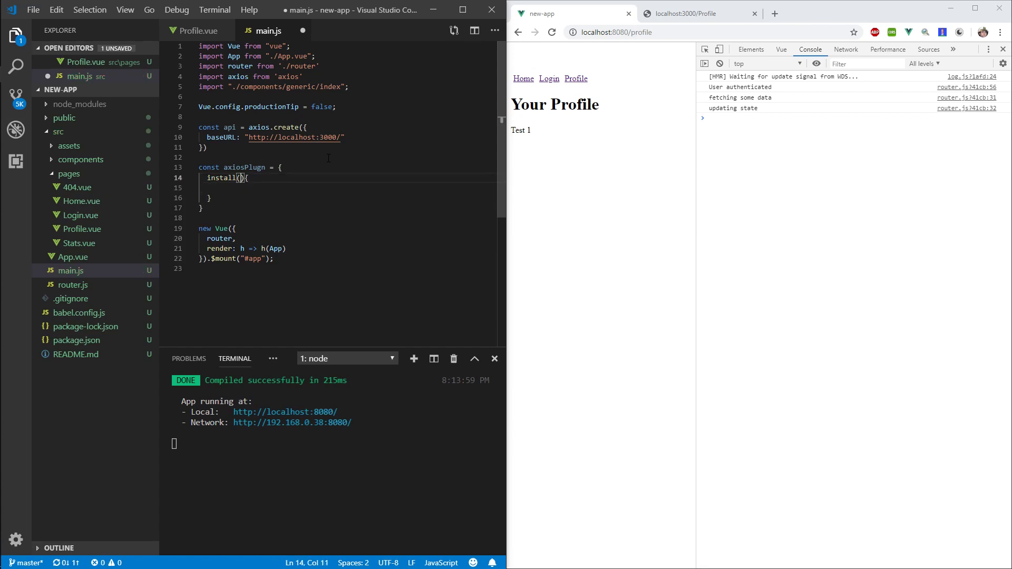
{"action": "type", "text": "Vue"}
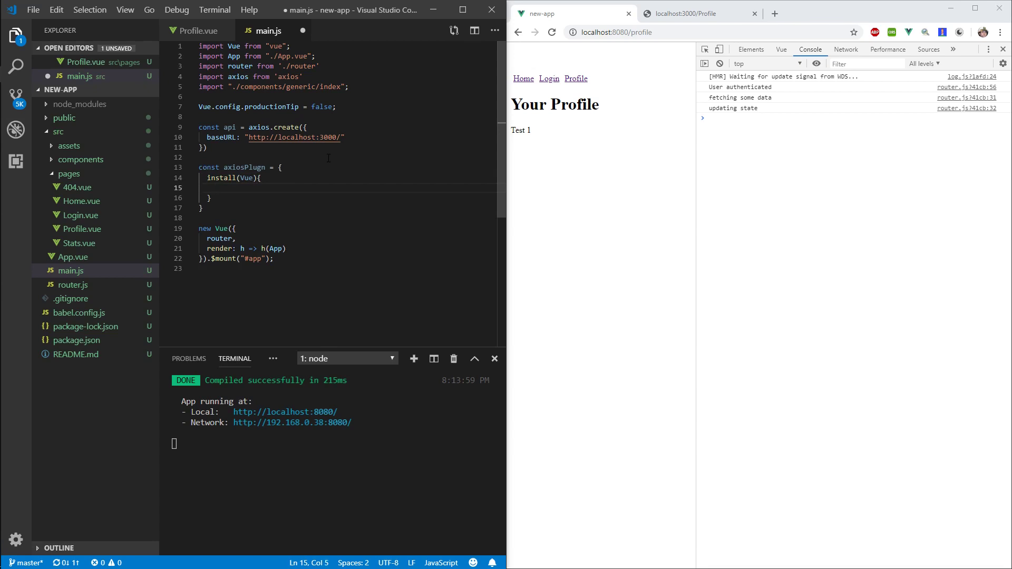
{"action": "type", "text": "Vue.p"}
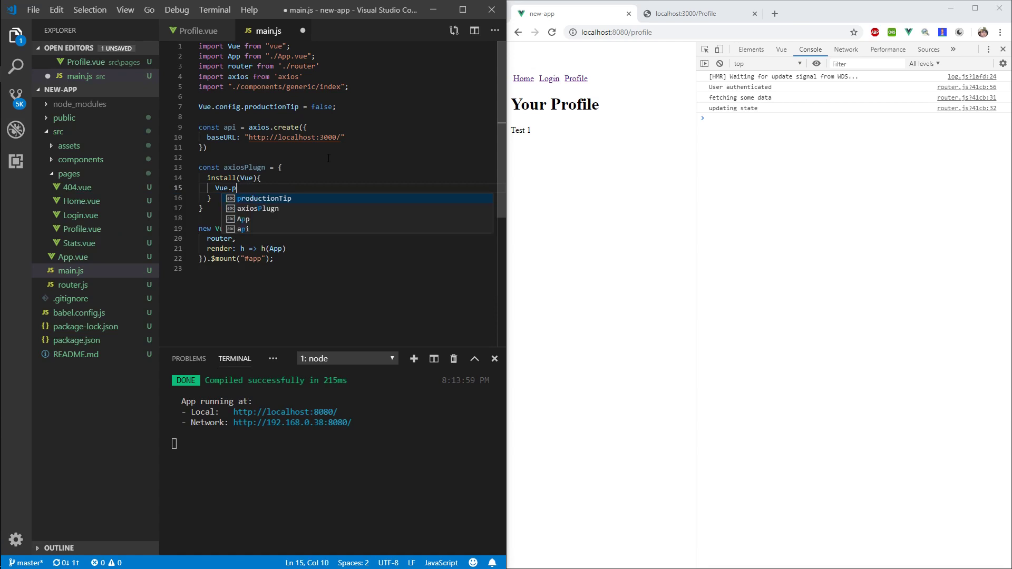
{"action": "type", "text": "rototyp"}
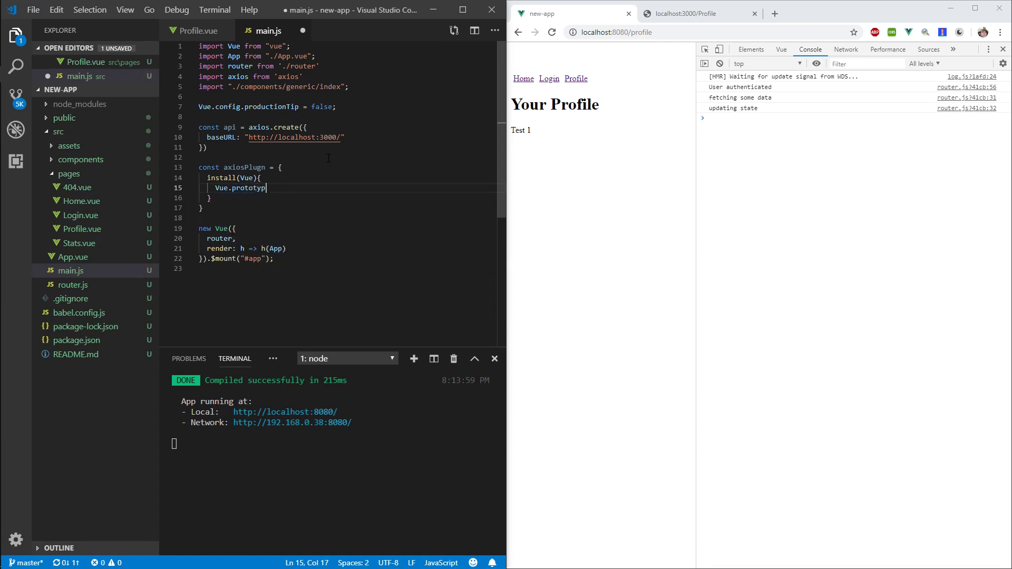
{"action": "type", "text": ".$api ="}
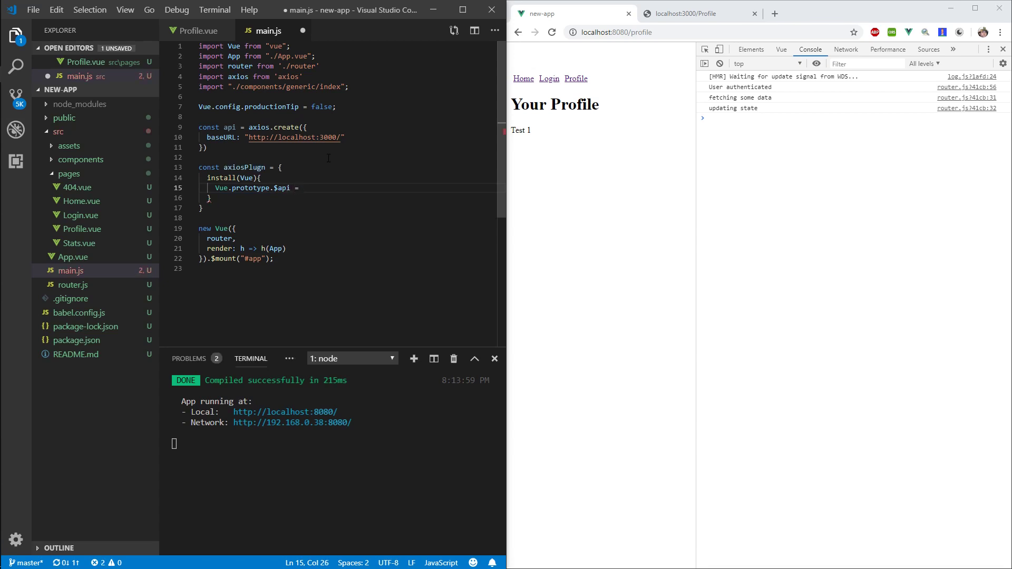
{"action": "type", "text": "api;"}
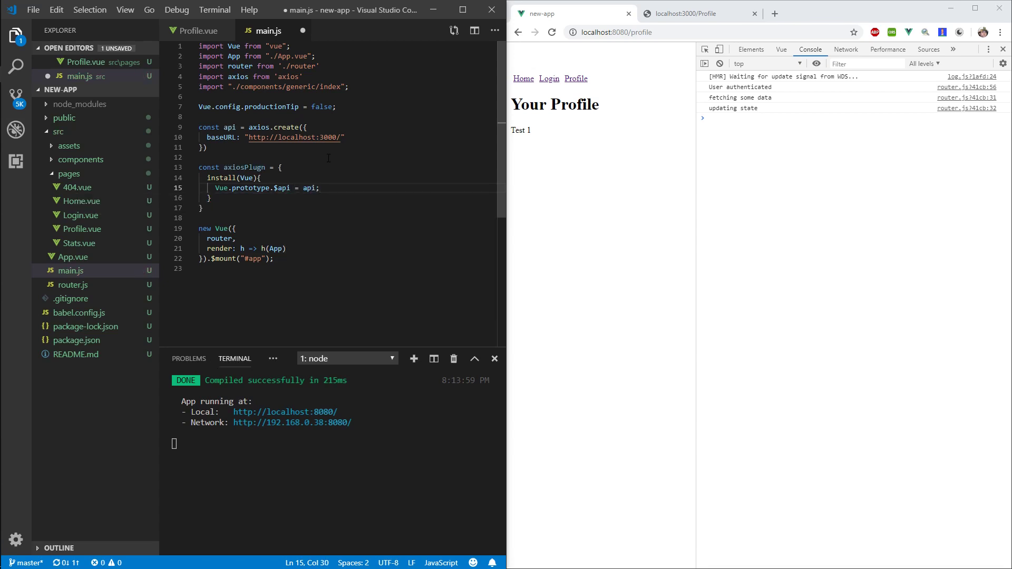
Register the plugin with Vue.use(axiosPlugn).
{"action": "type", "text": "v"}
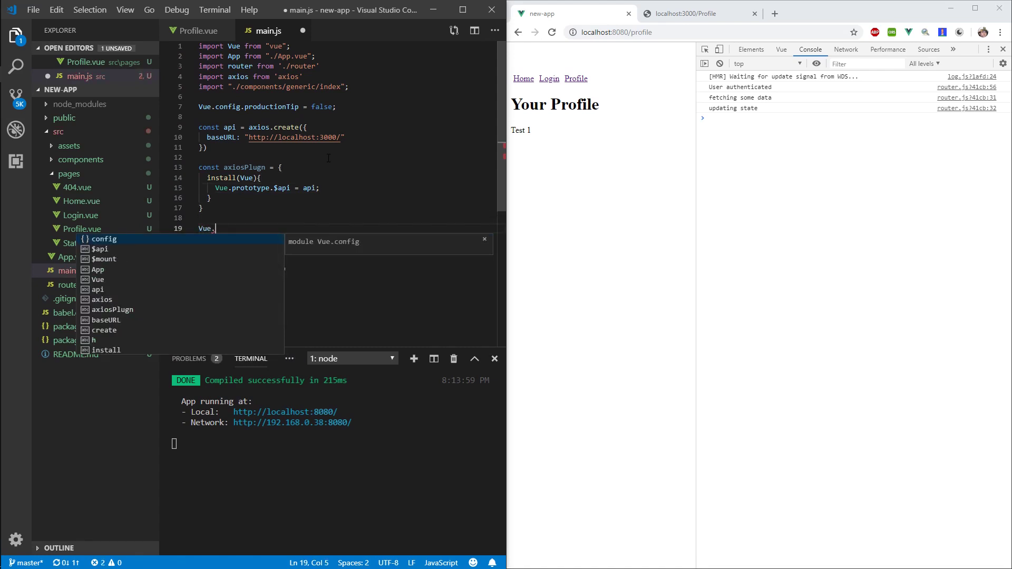
{"action": "type", "text": "use()"}
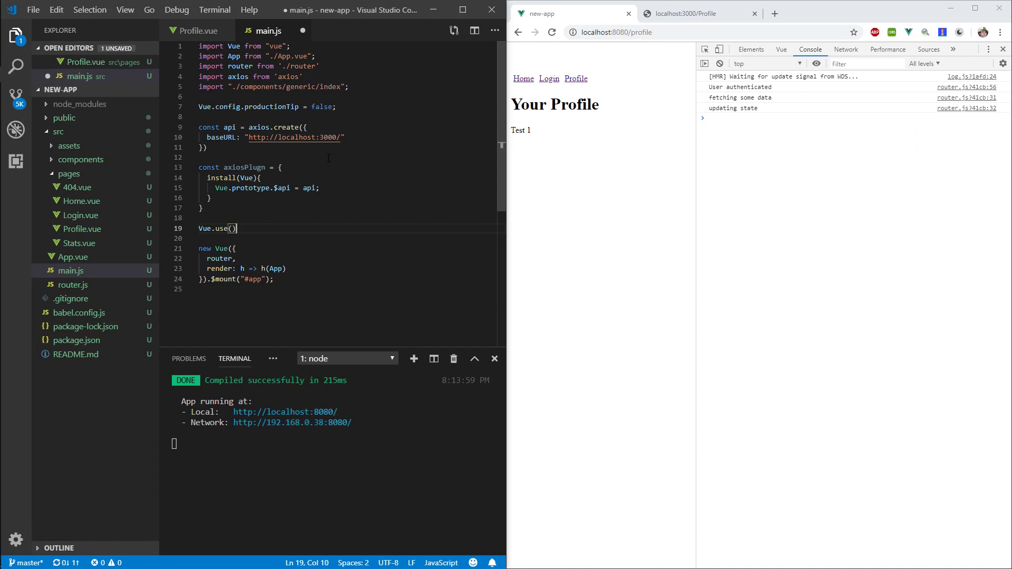
{"action": "type", "text": "axiosPlugn"}
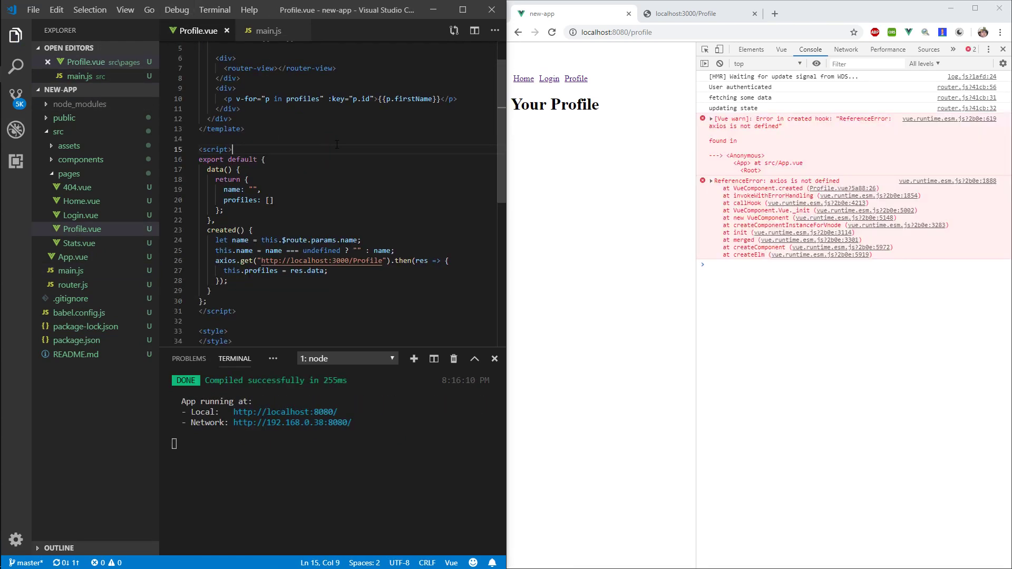
Change Profile.vue's request to this.$api.get and verify the plugin registration in main.js.
{"action": "type", "text": "this.$ap"}
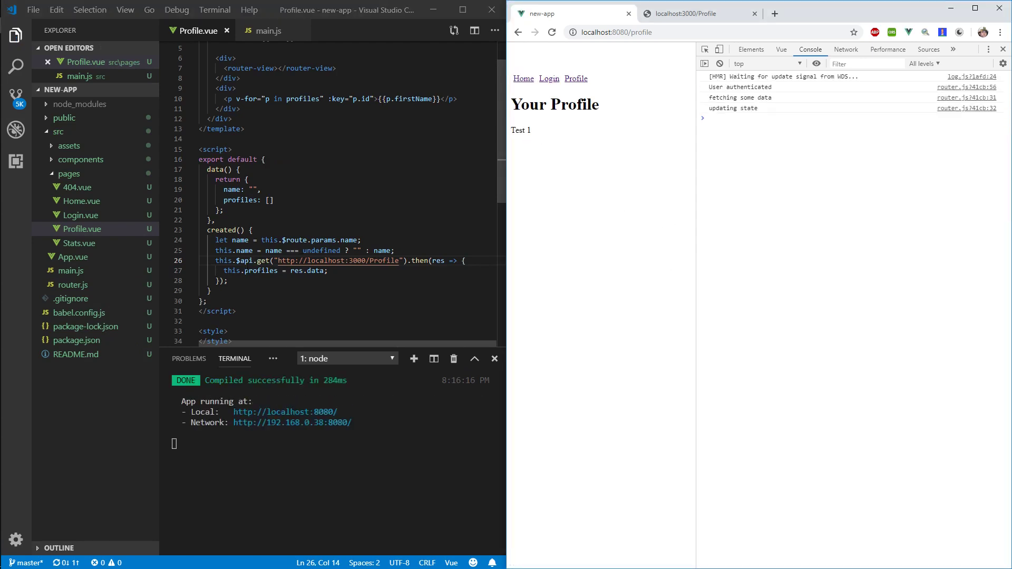
{"action": "left_click", "coordinate": [267, 31]}
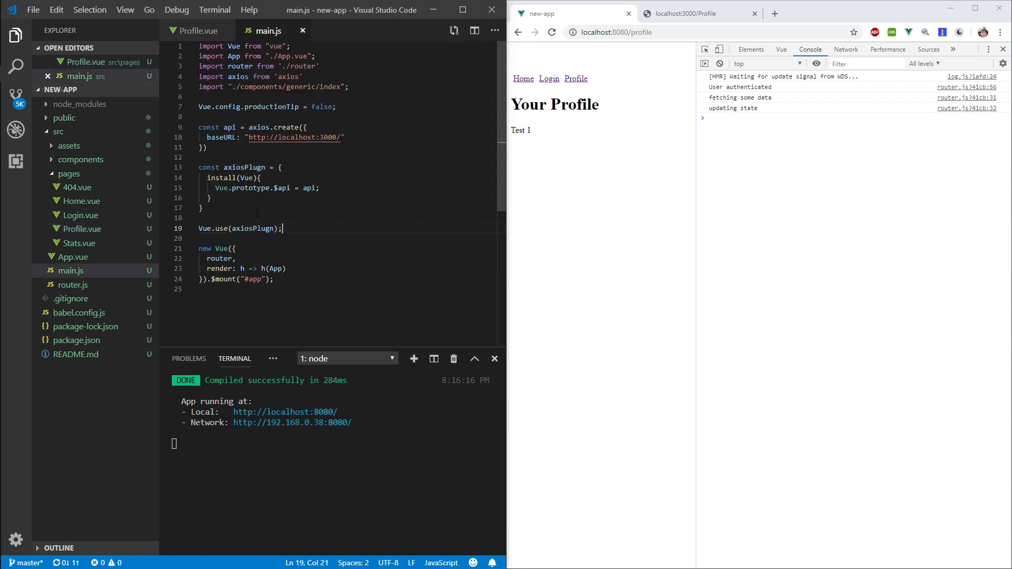
{"action": "left_click", "coordinate": [197, 31]}
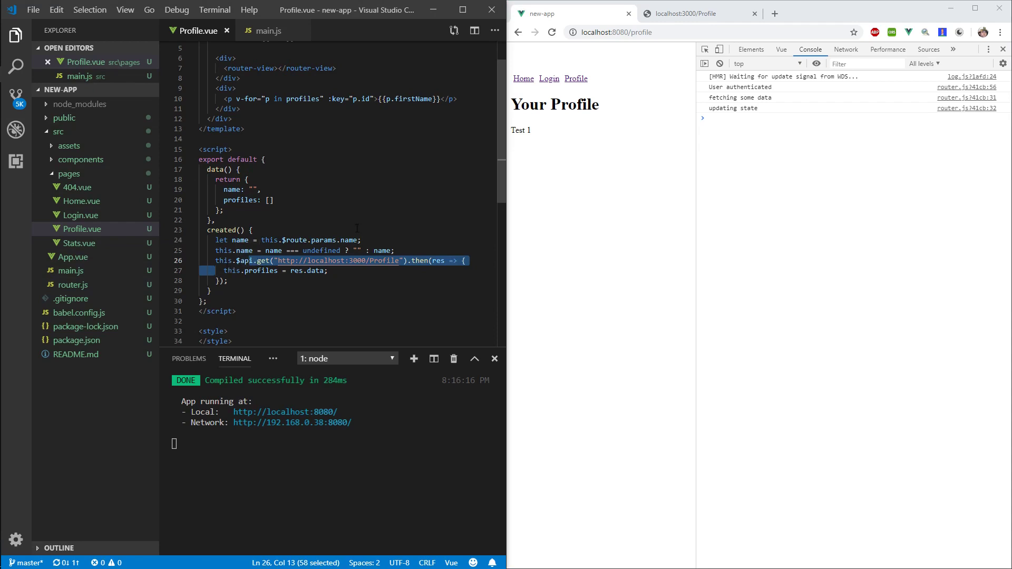
{"action": "left_click", "coordinate": [267, 31]}
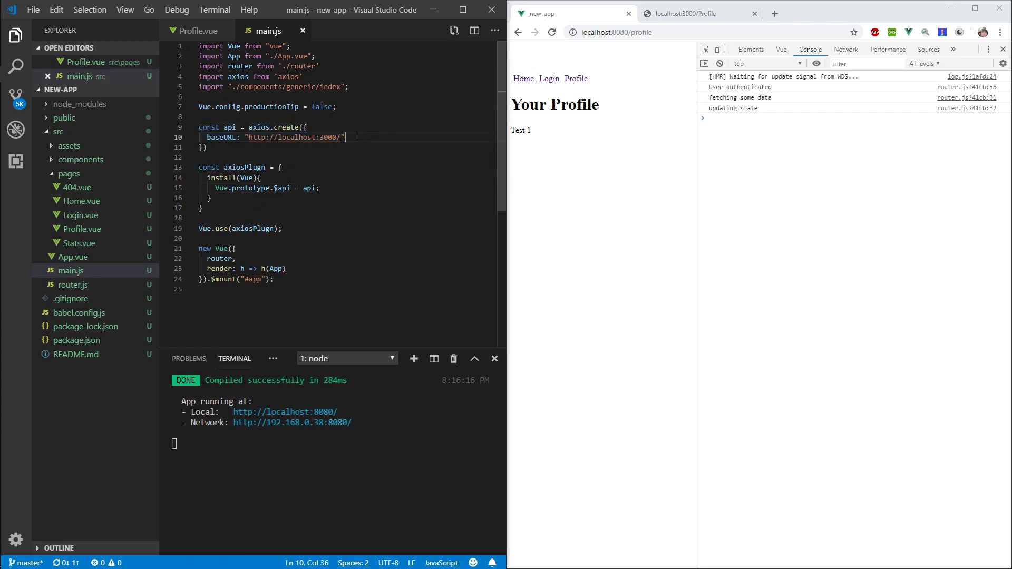
Shorten the Profile.vue request to this.$api.get("Profile"), relying on the baseURL, and save.
{"action": "left_click", "coordinate": [200, 31]}
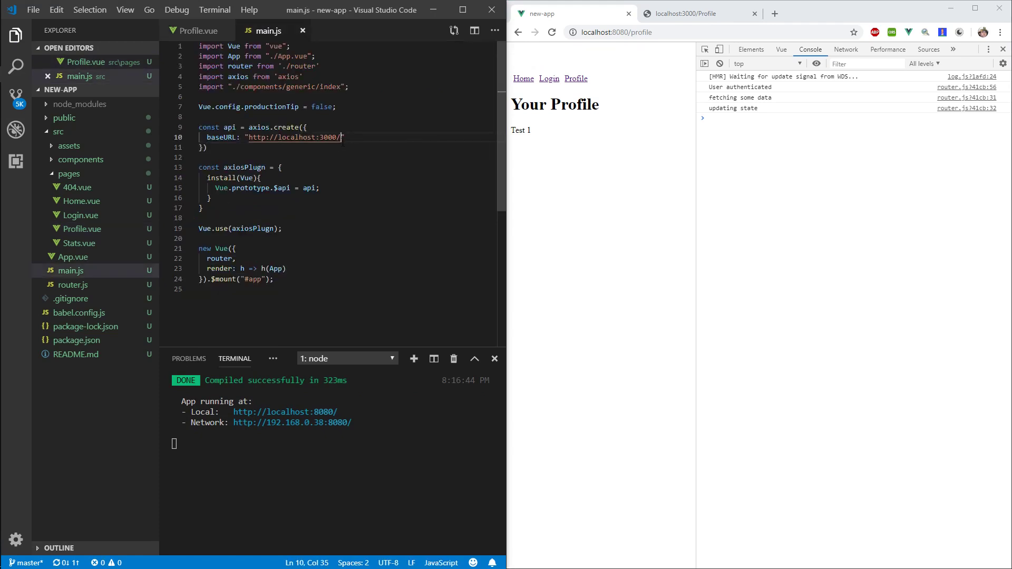
{"action": "left_click", "coordinate": [199, 30]}
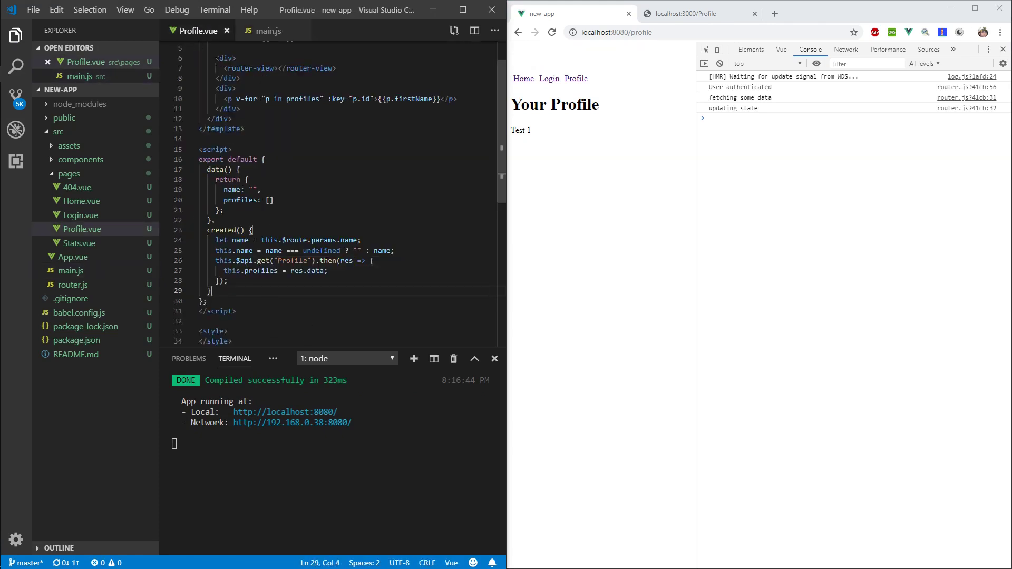
{"action": "left_click", "coordinate": [267, 30]}
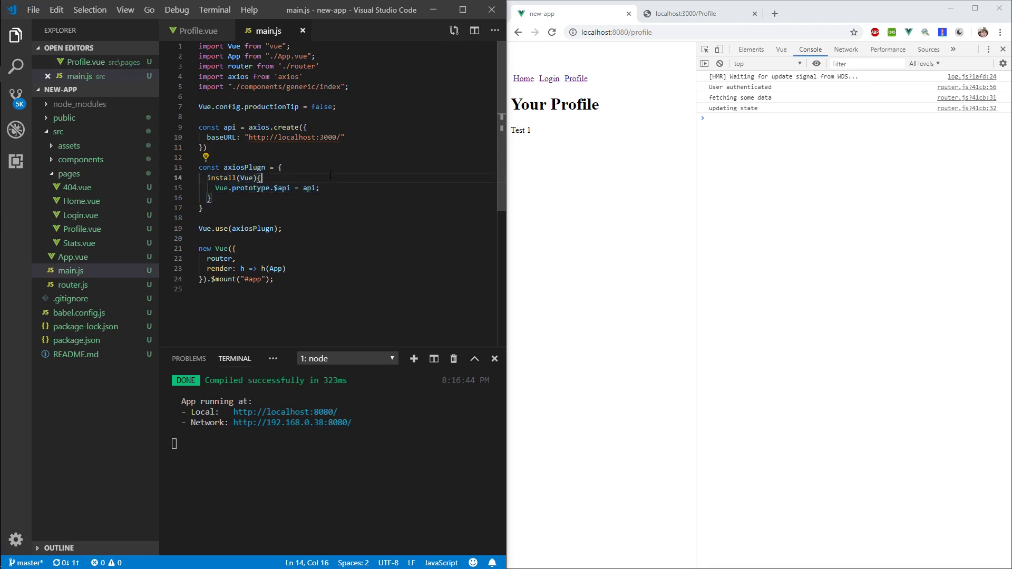
Review the axiosPlugn definition, the $api assignment and the Vue.use registration in main.js.
{"action": "left_click_drag", "start_coordinate": [280, 168], "coordinate": [210, 208]}
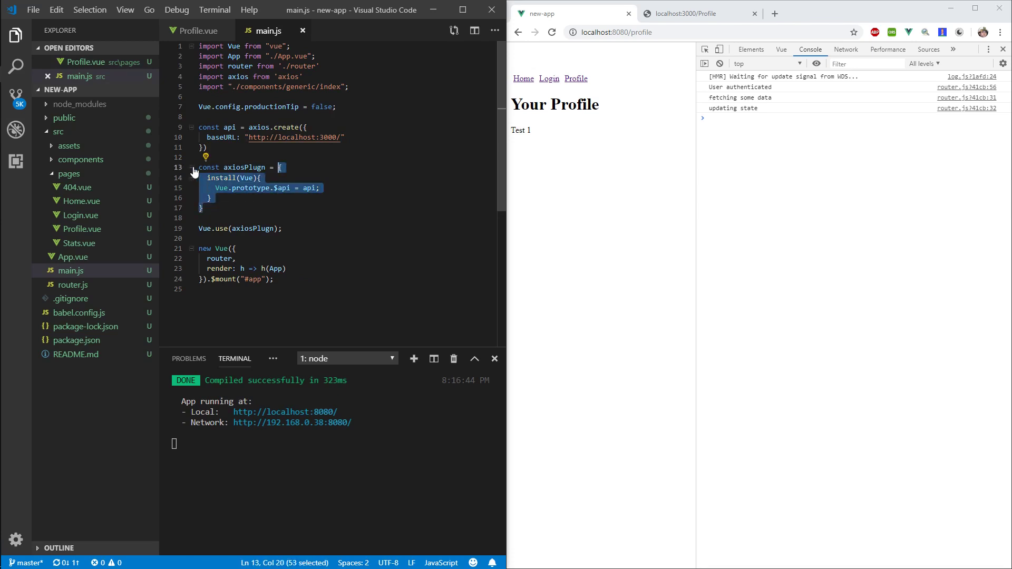
{"action": "left_click", "coordinate": [213, 197]}
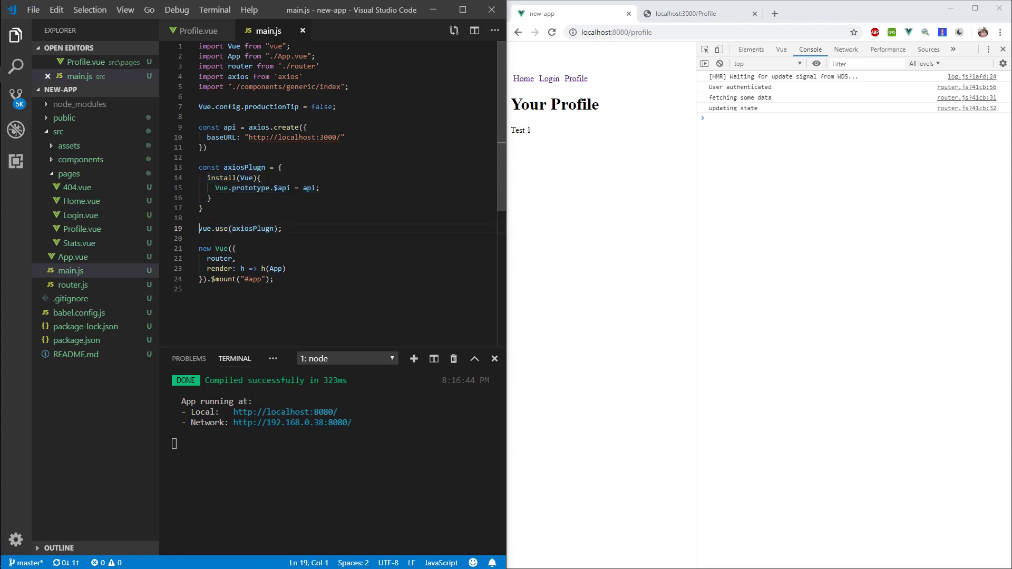
{"action": "double_click", "coordinate": [234, 55]}
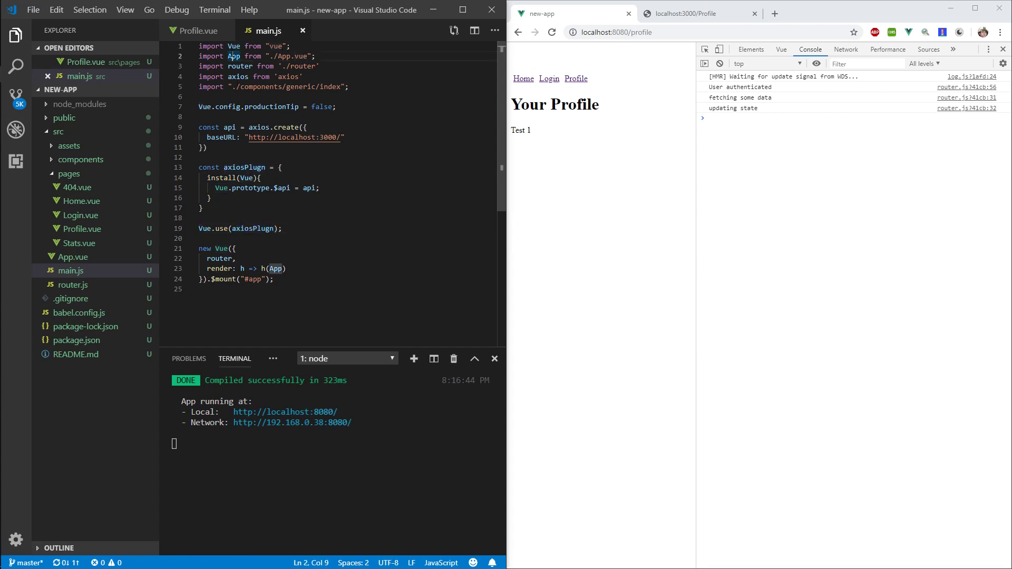
{"action": "left_click", "coordinate": [201, 217]}
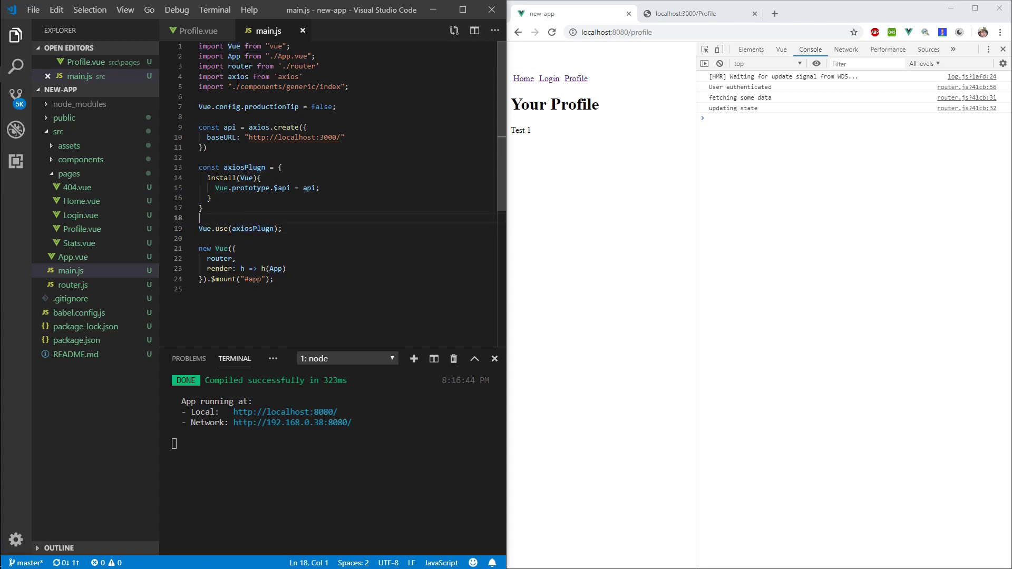
{"action": "double_click", "coordinate": [221, 188]}
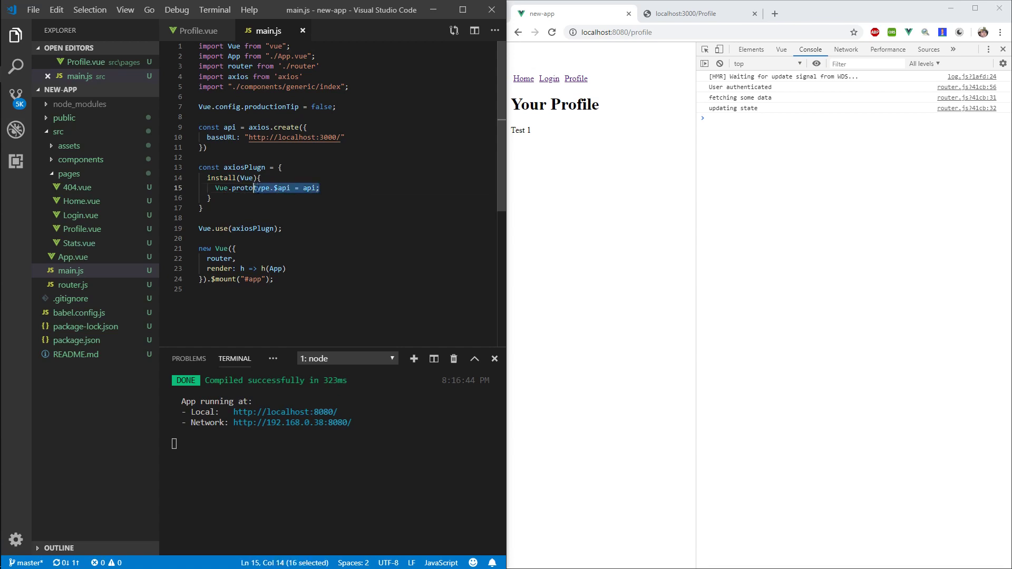
{"action": "left_click", "coordinate": [321, 188]}
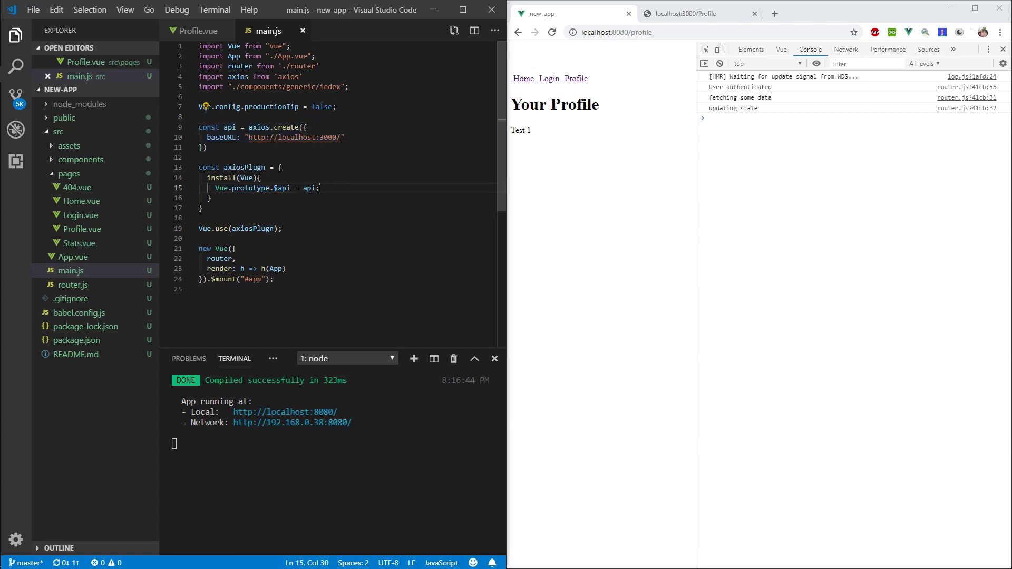